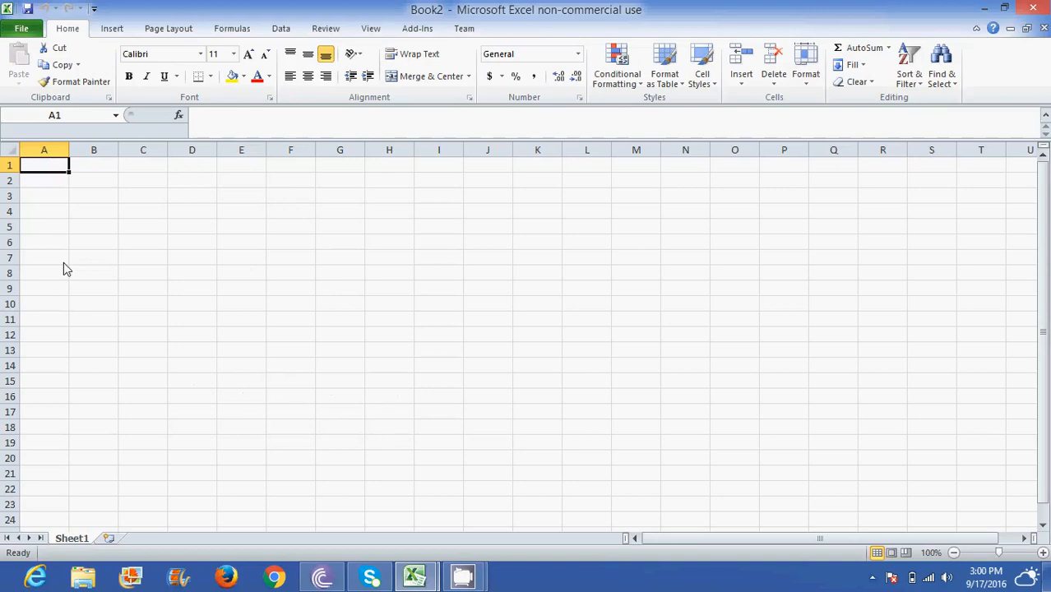
mouse_move(103, 200)
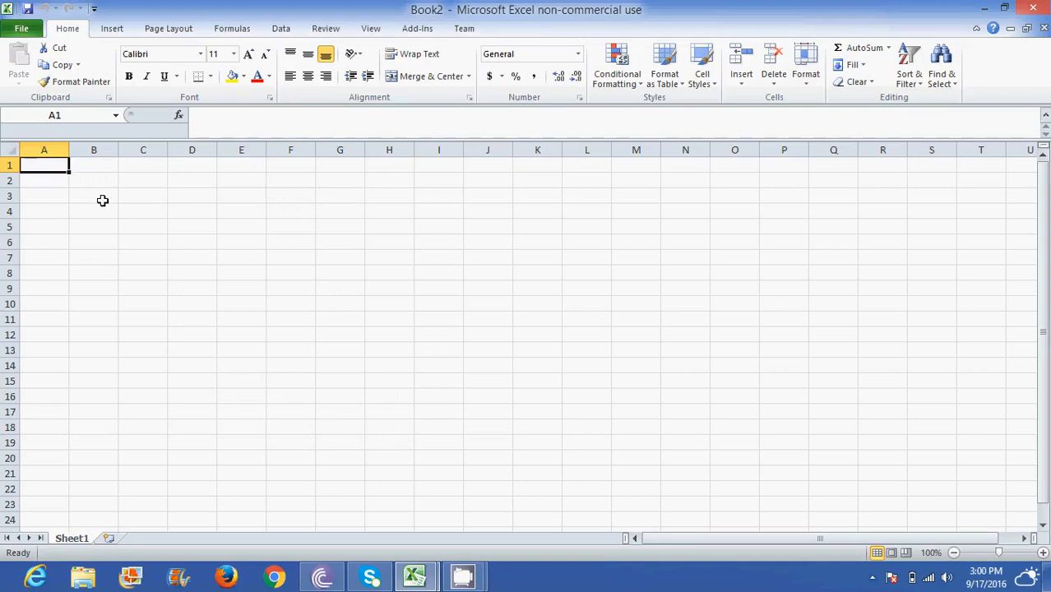
Select B2 and browse the Insert and Page Layout ribbons before returning to Home.
left_click(94, 179)
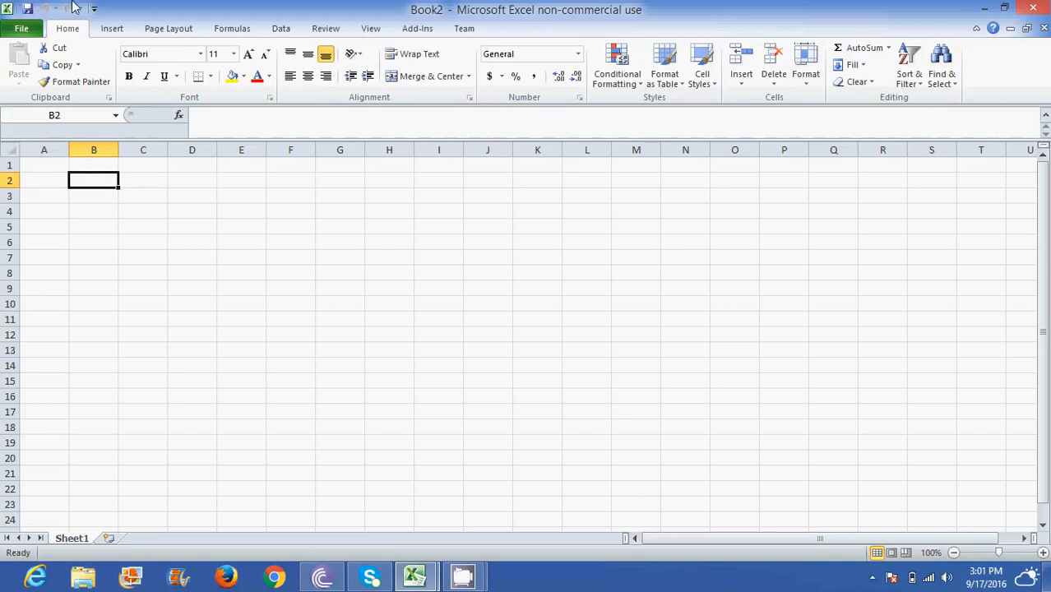
mouse_move(940, 118)
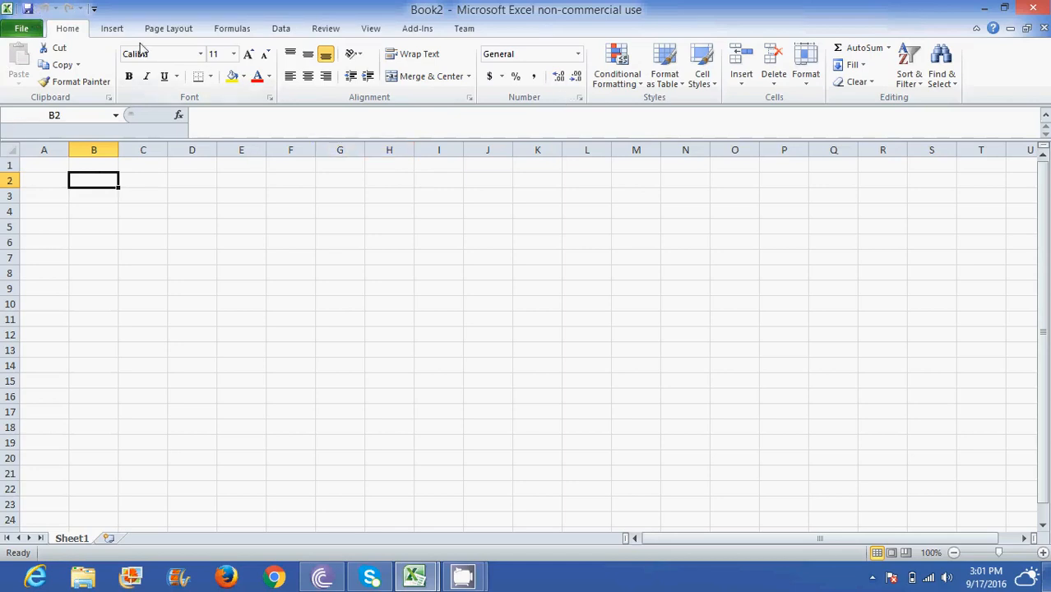
left_click(112, 28)
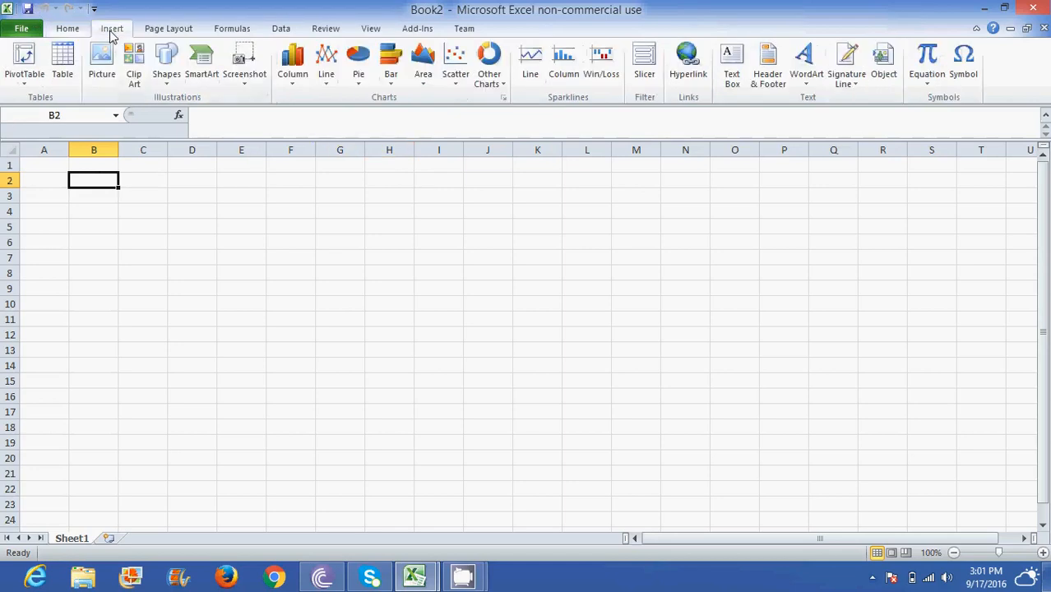
left_click(168, 28)
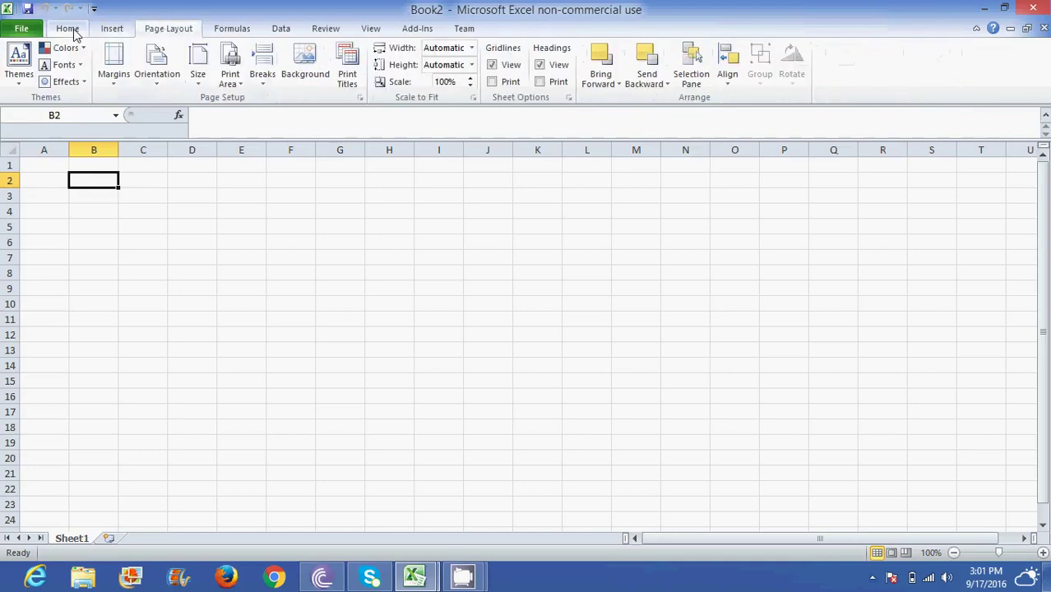
left_click(67, 28)
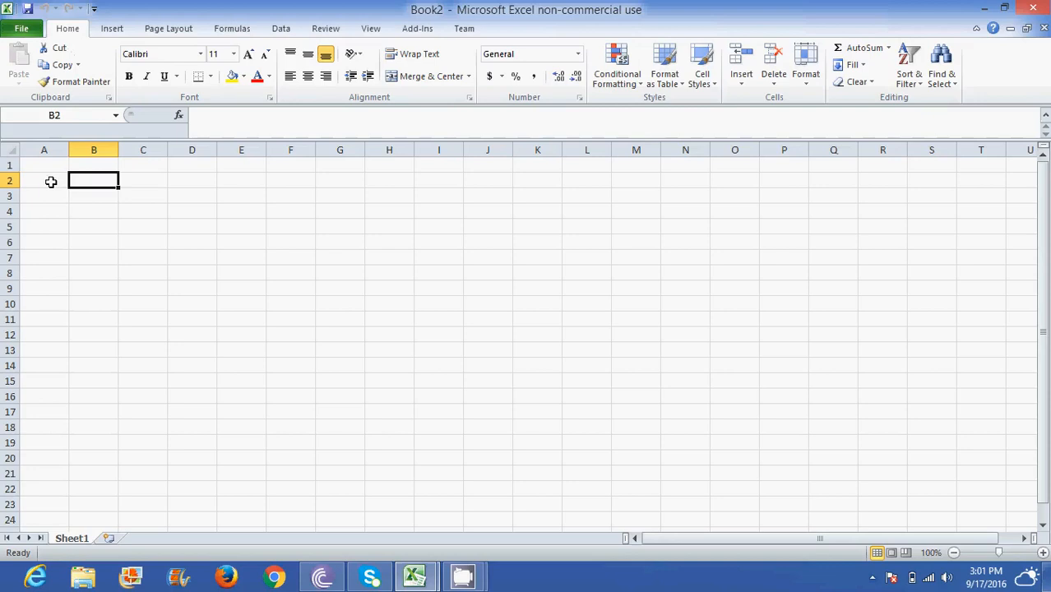
Select cells B3, A3, A2, C2, B5 and D3, then column D and rows 3 and 5.
left_click(94, 195)
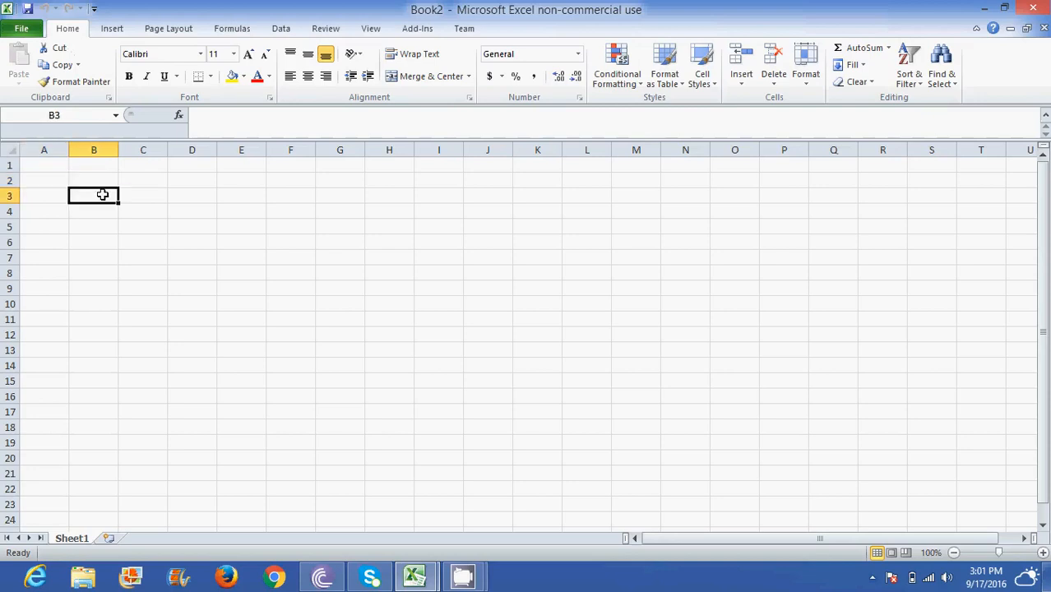
left_click(43, 195)
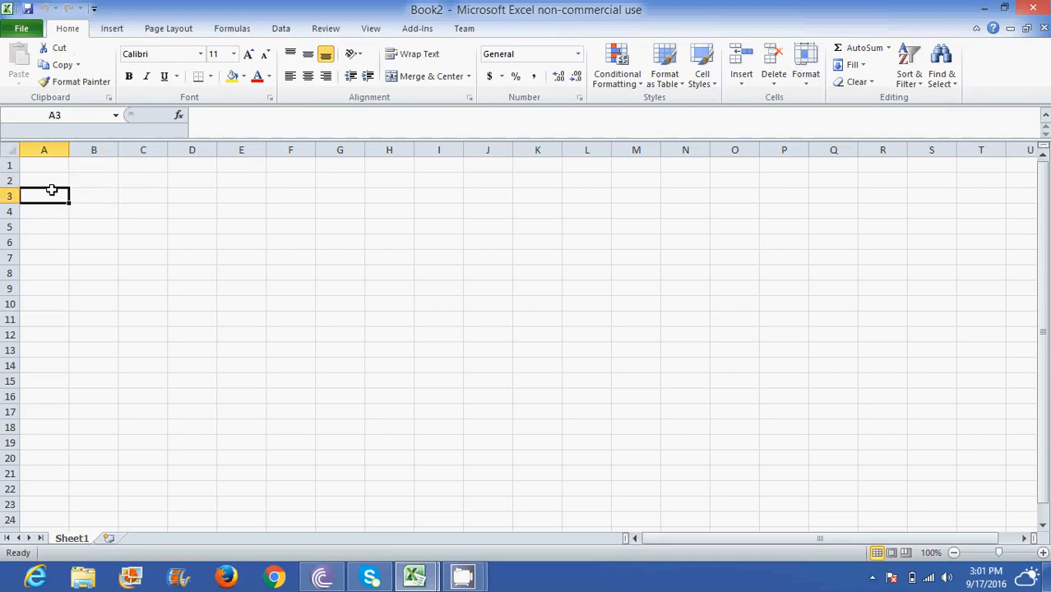
left_click(45, 180)
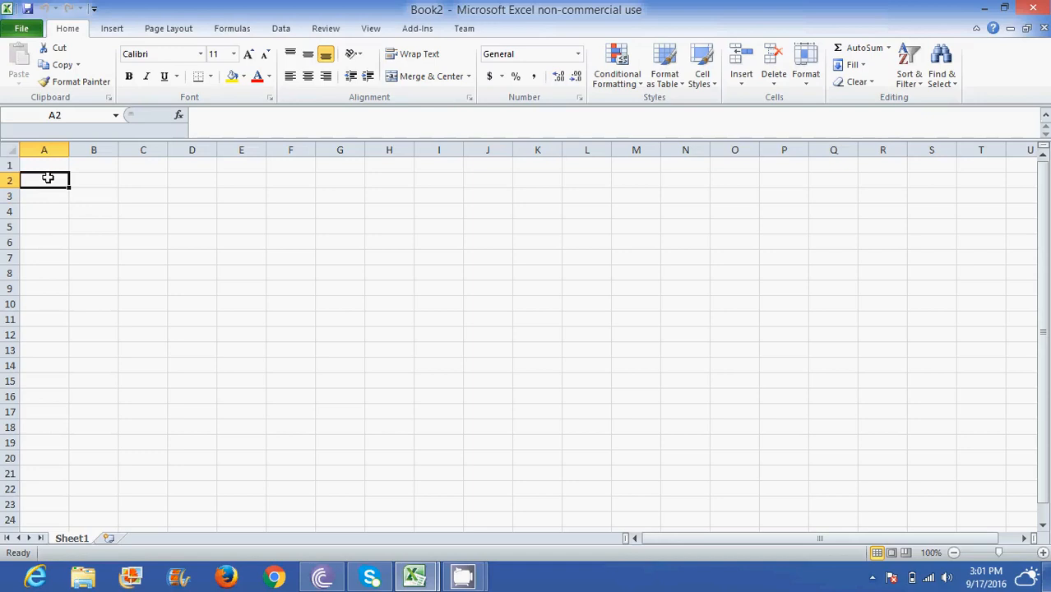
mouse_move(19, 149)
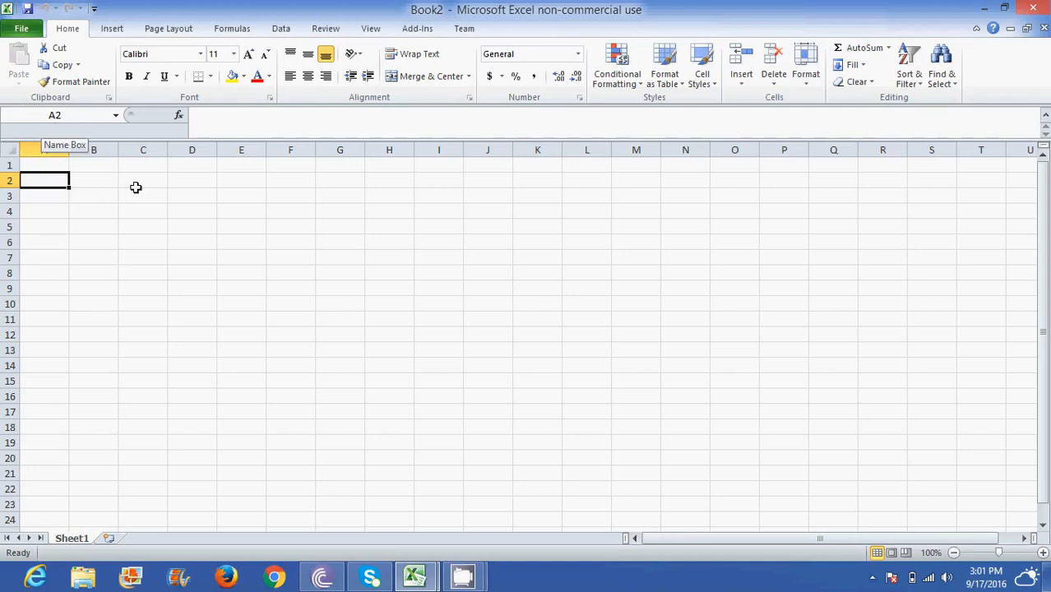
left_click(143, 180)
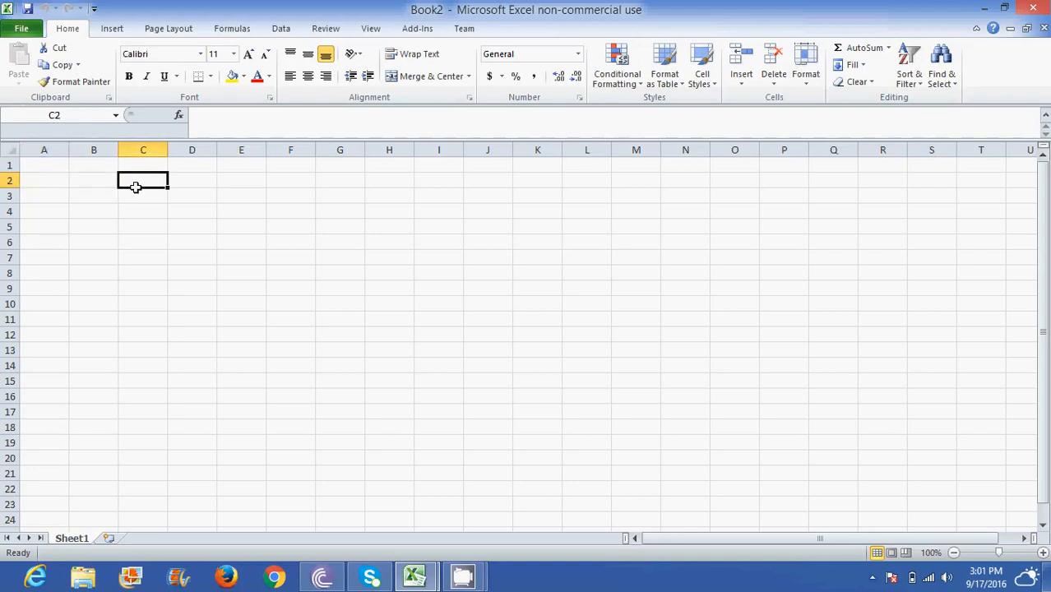
left_click(94, 227)
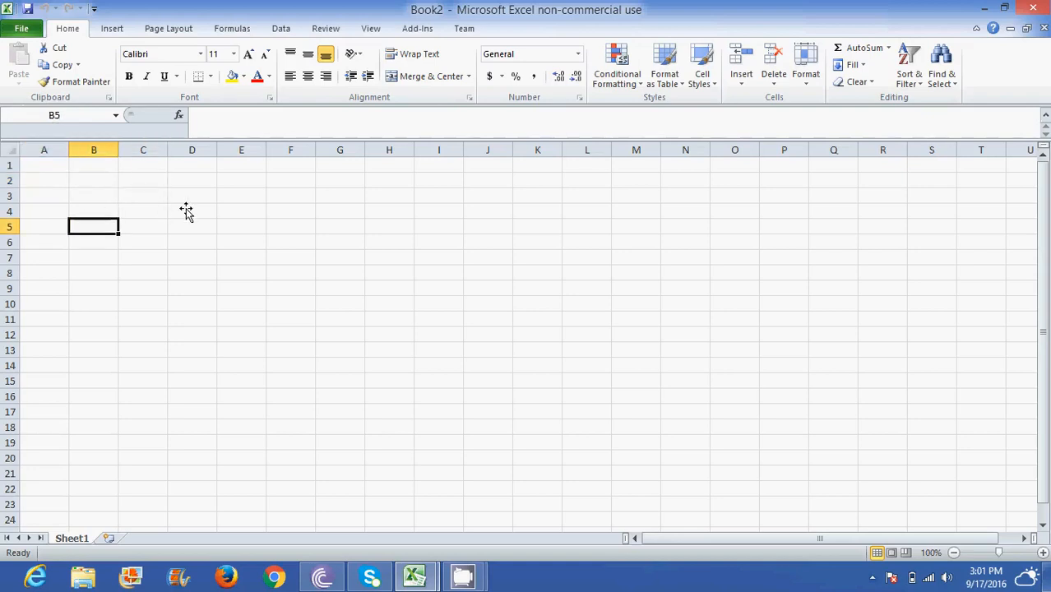
left_click(192, 196)
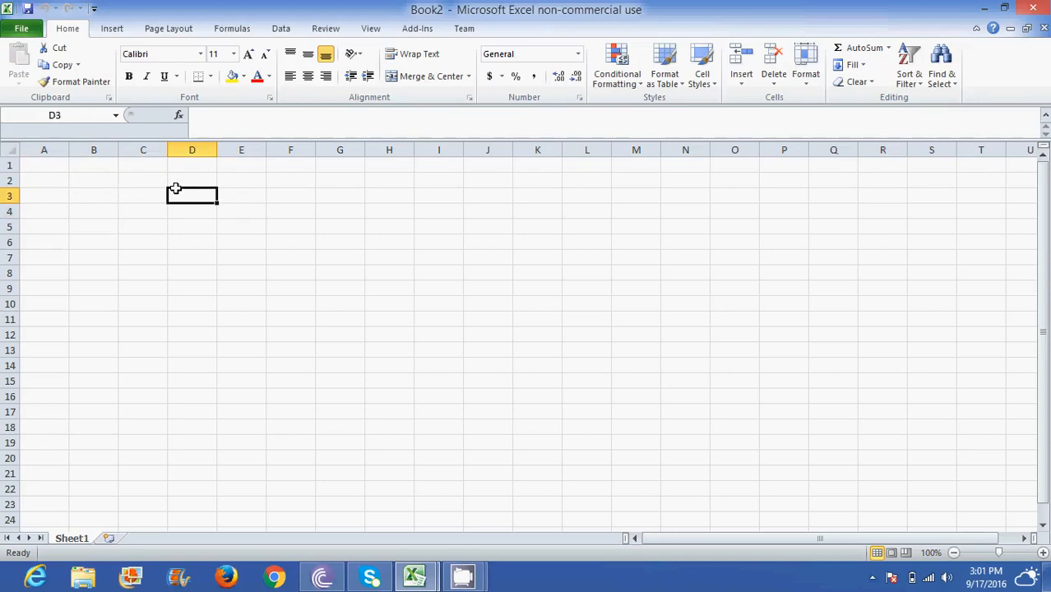
mouse_move(76, 118)
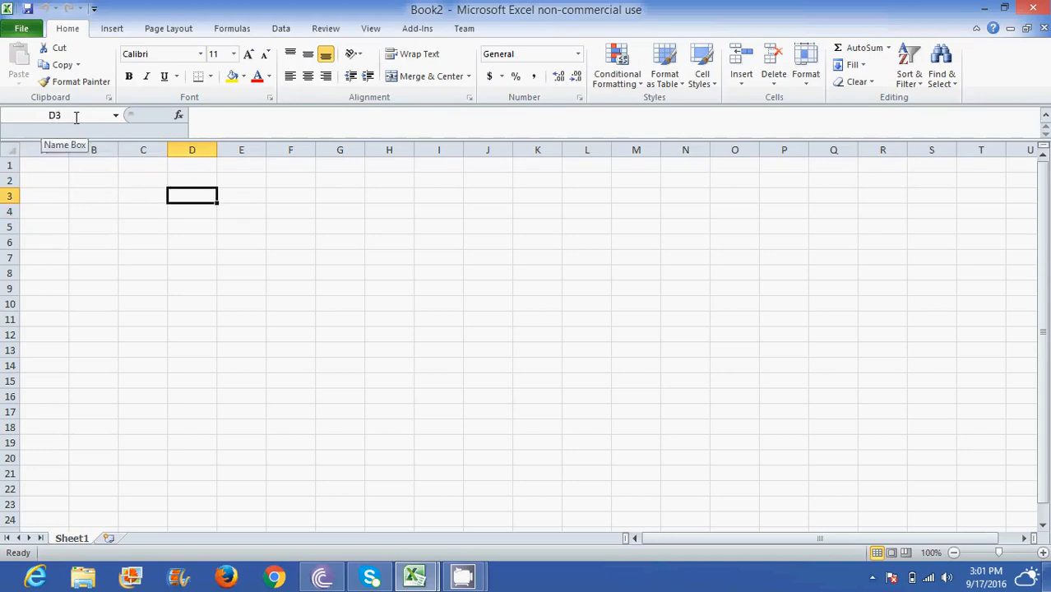
mouse_move(217, 117)
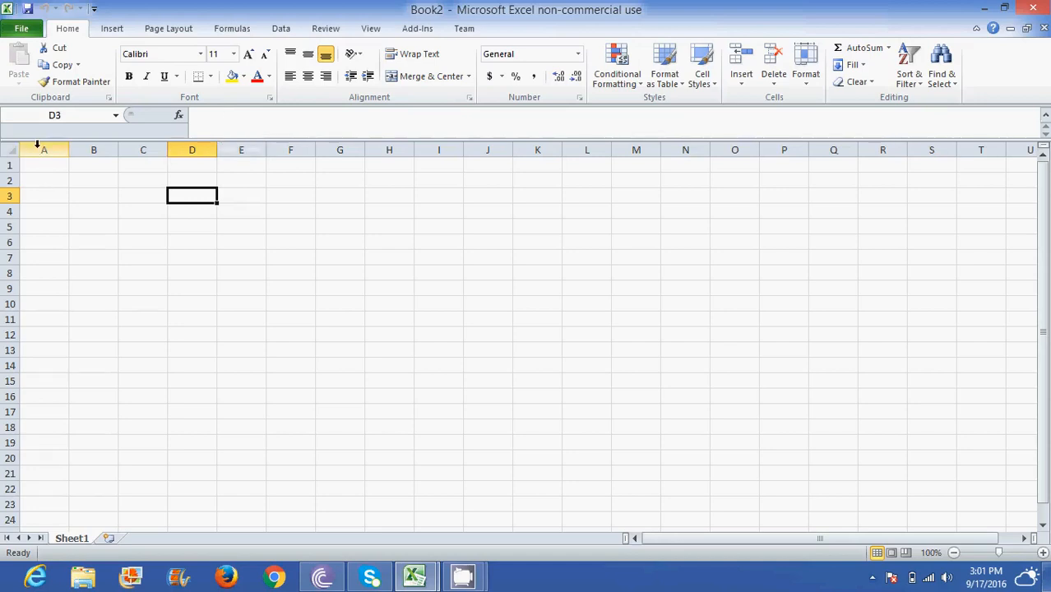
left_click(93, 149)
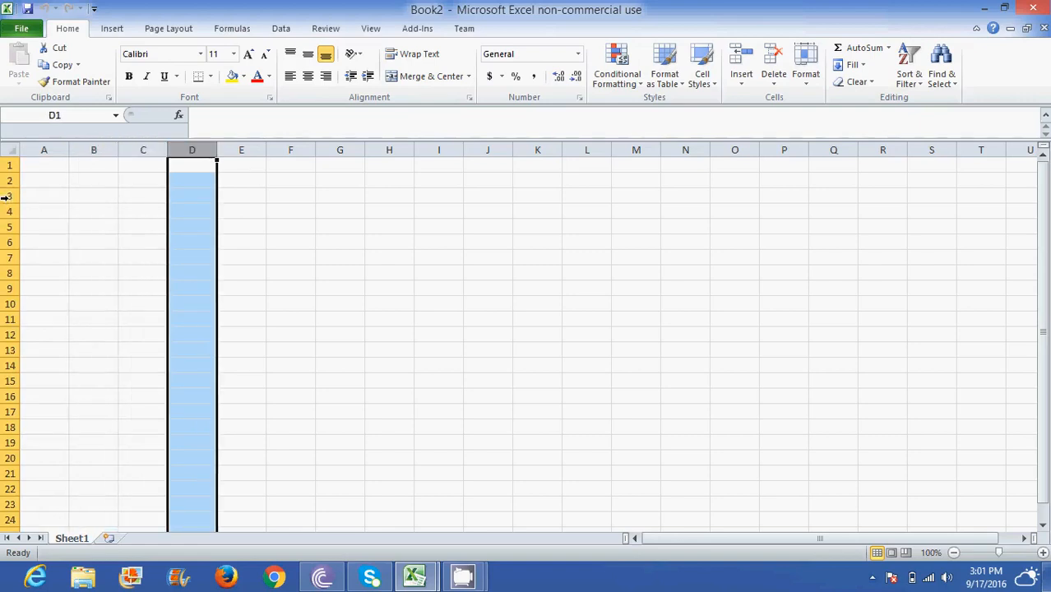
left_click(10, 196)
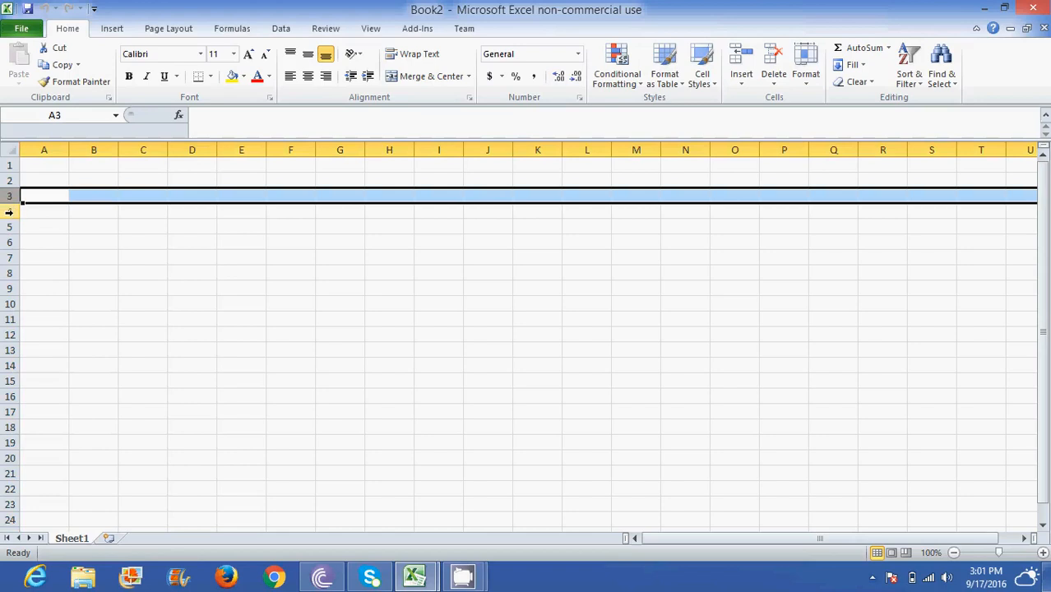
left_click(45, 227)
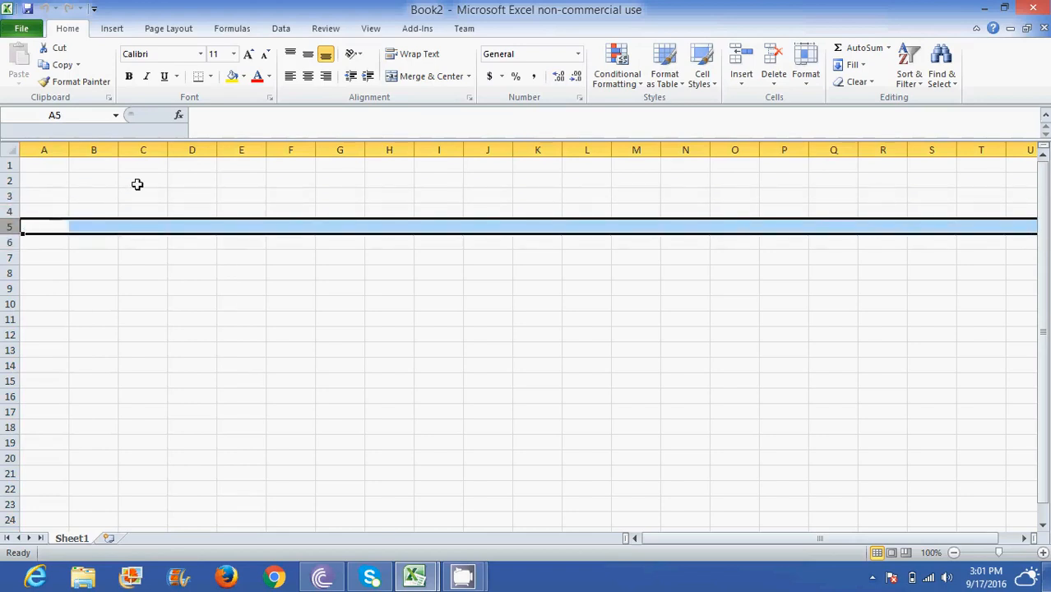
left_click(93, 196)
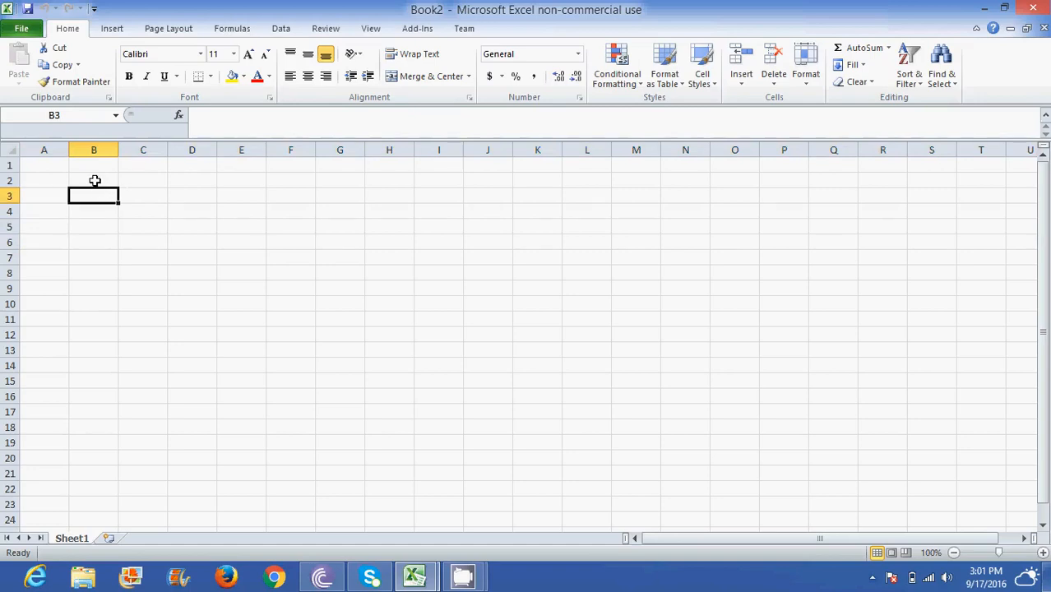
left_click(94, 181)
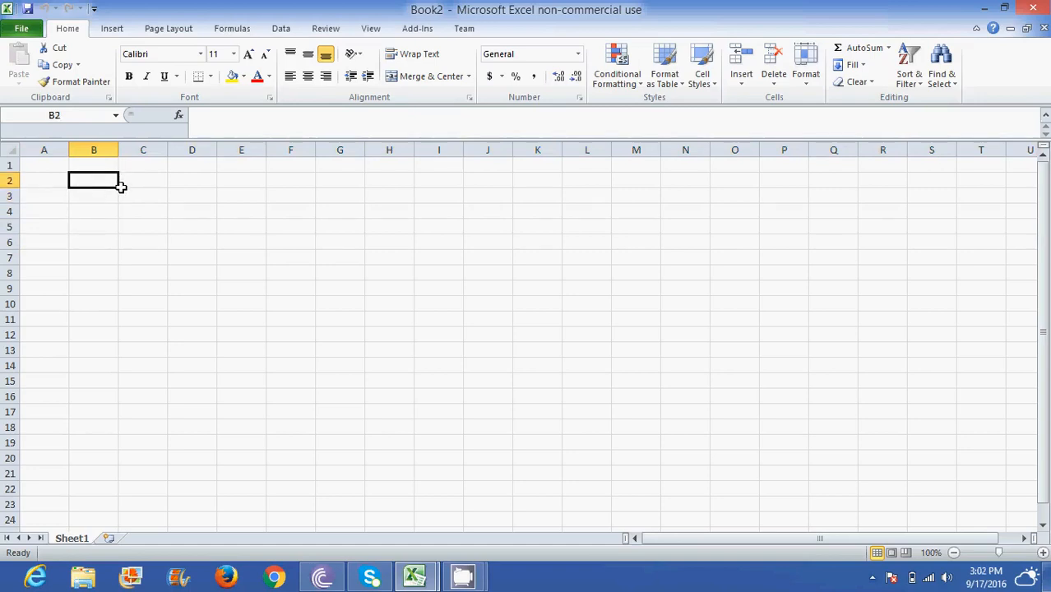
mouse_move(107, 184)
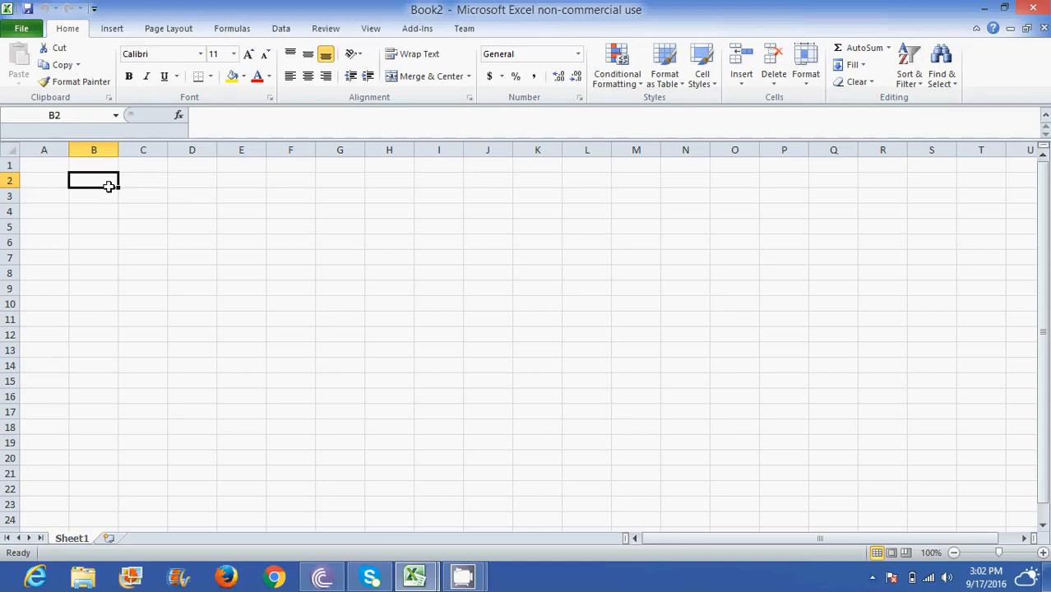
mouse_move(155, 215)
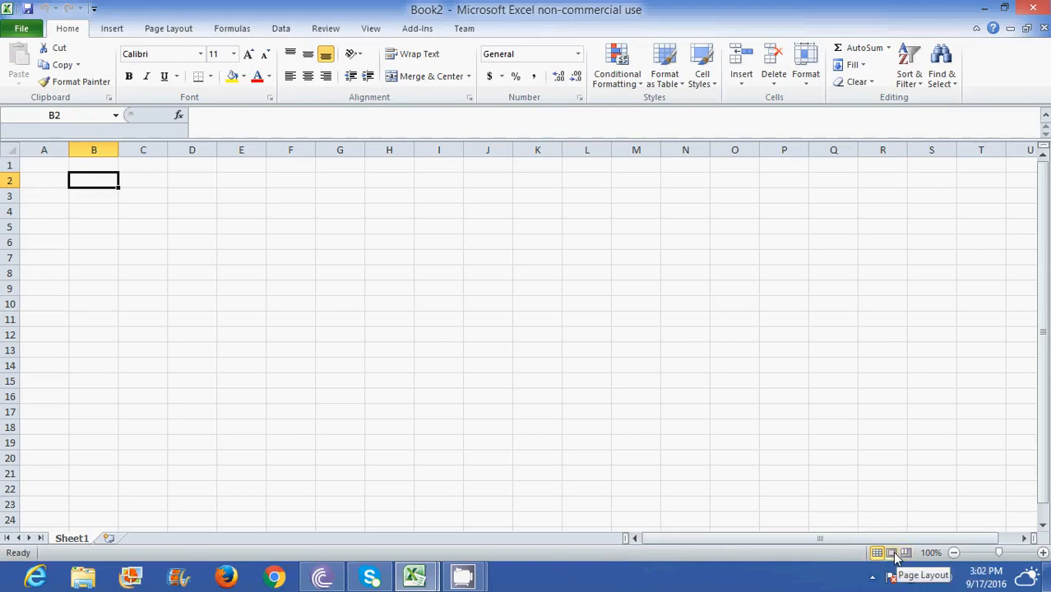
mouse_move(877, 552)
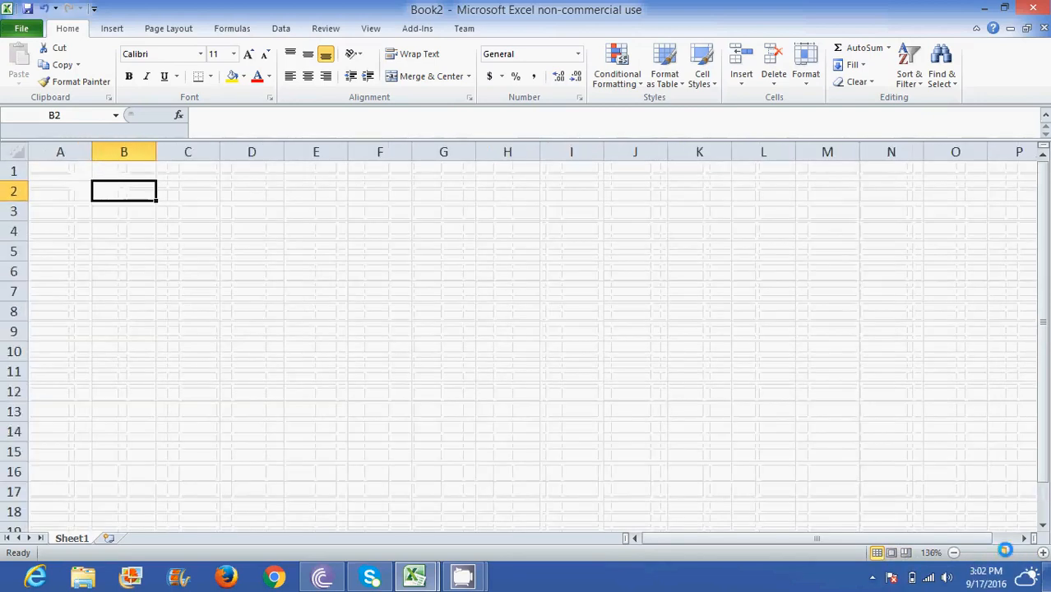
Zoom the sheet in and out, settle at 100%, and select cell A2.
left_click(953, 553)
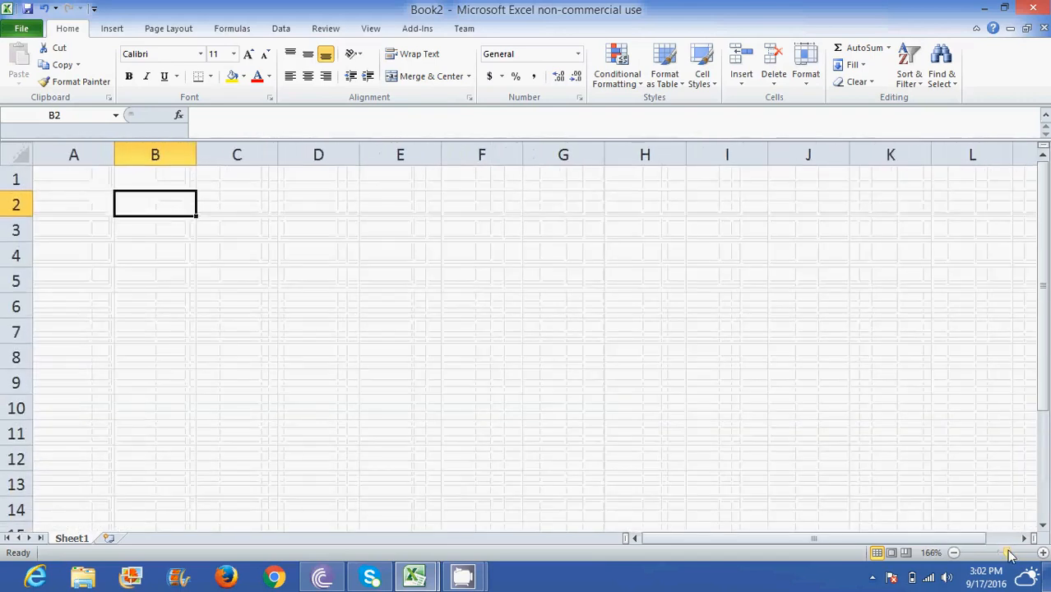
left_click(1006, 553)
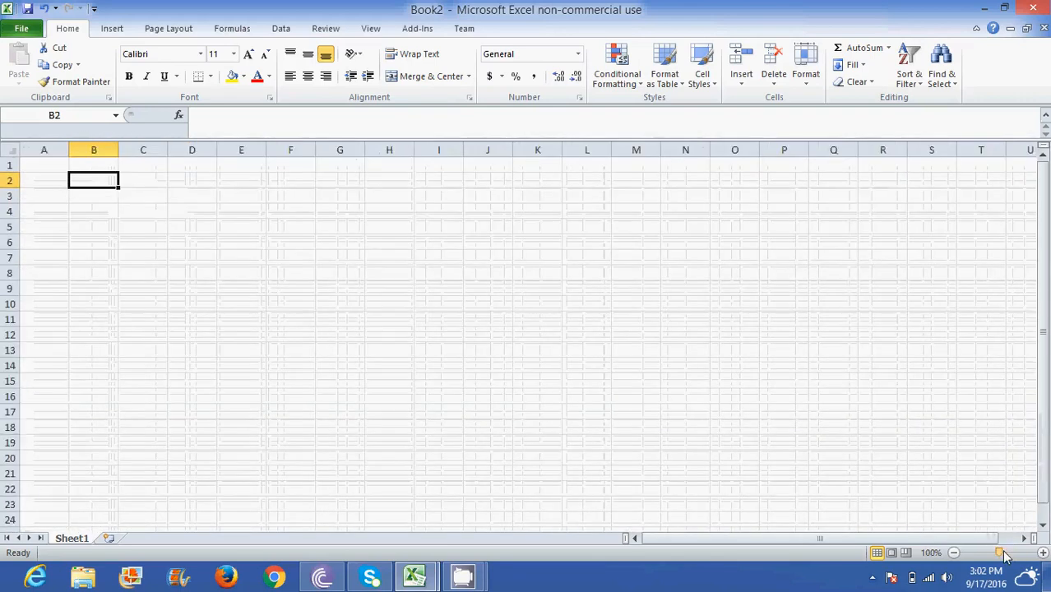
left_click(1005, 553)
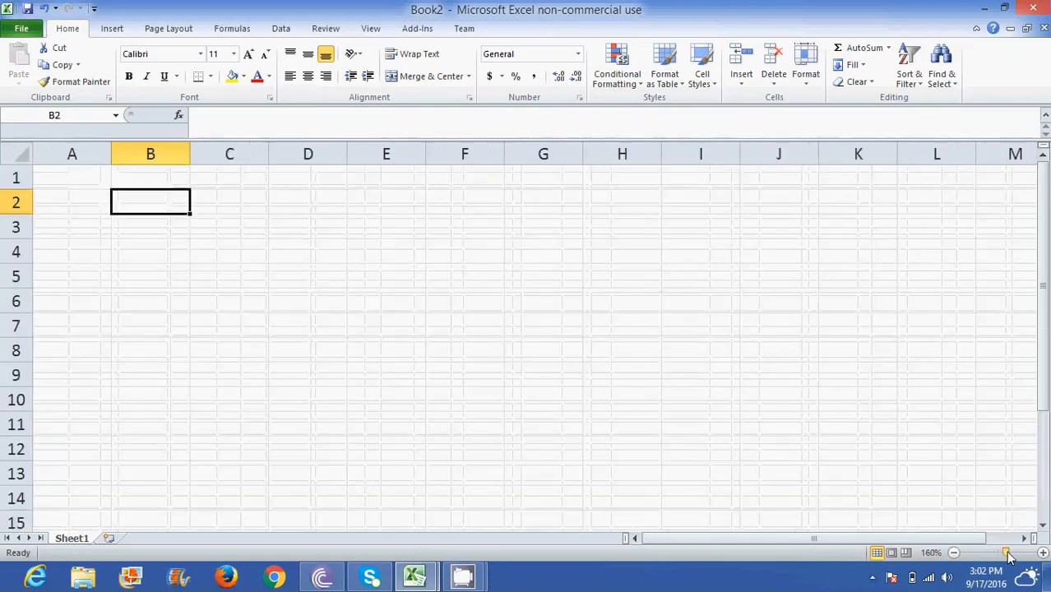
left_click(1021, 553)
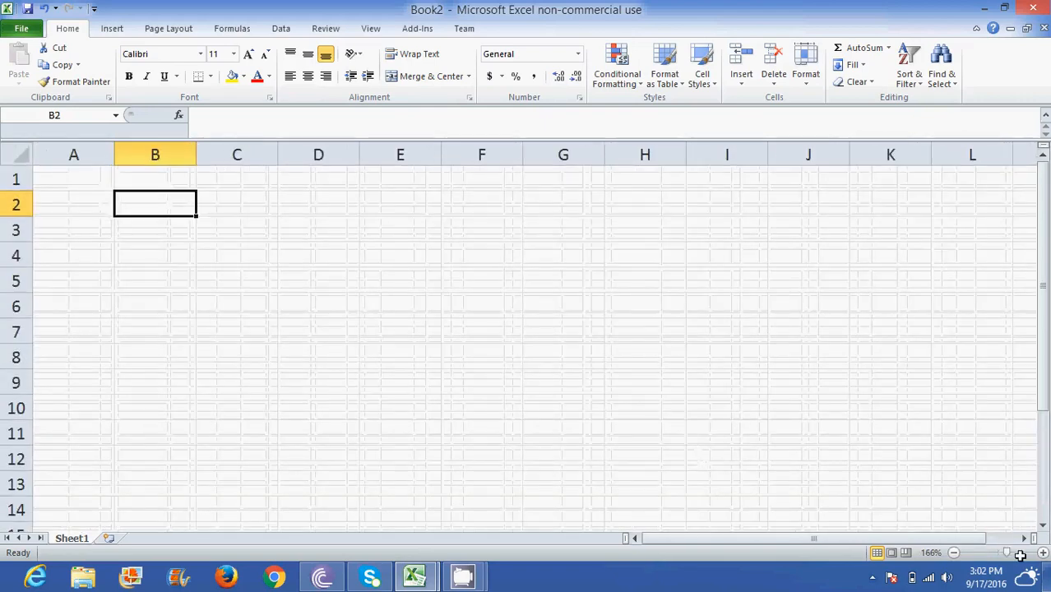
mouse_move(88, 563)
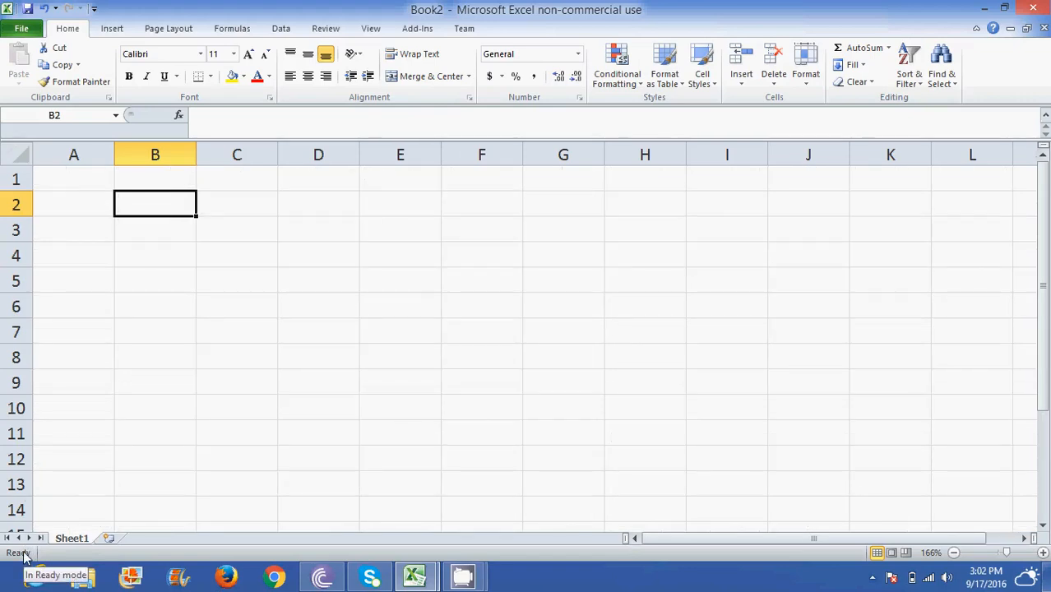
left_click(73, 204)
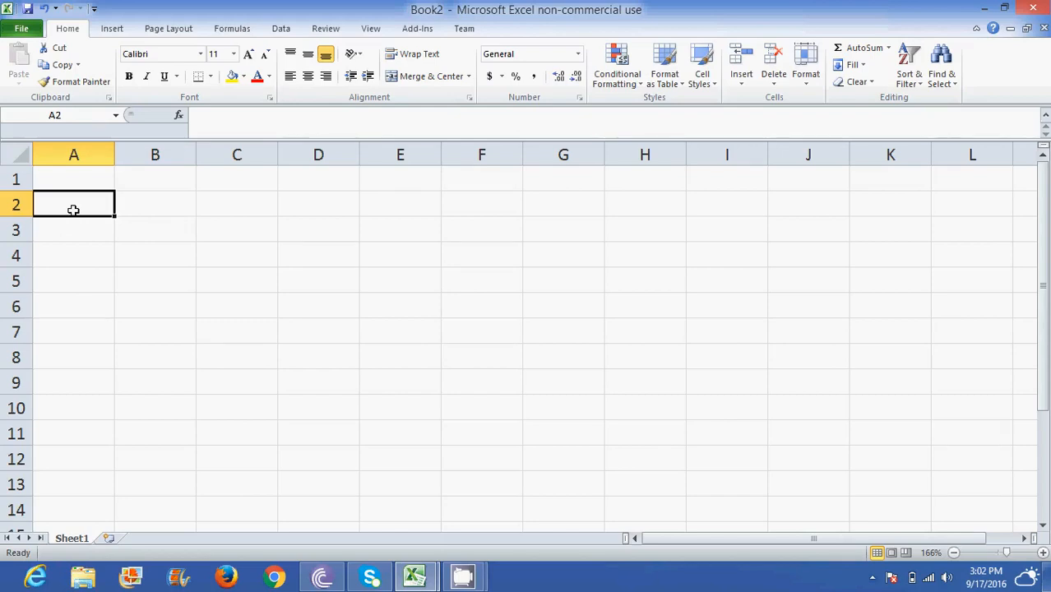
mouse_move(974, 559)
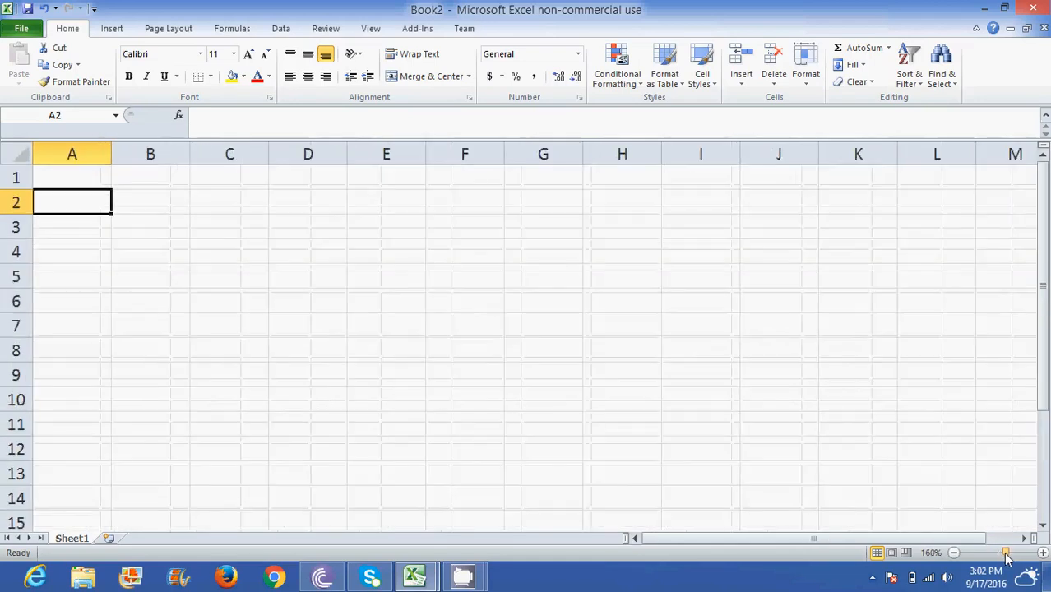
left_click(954, 553)
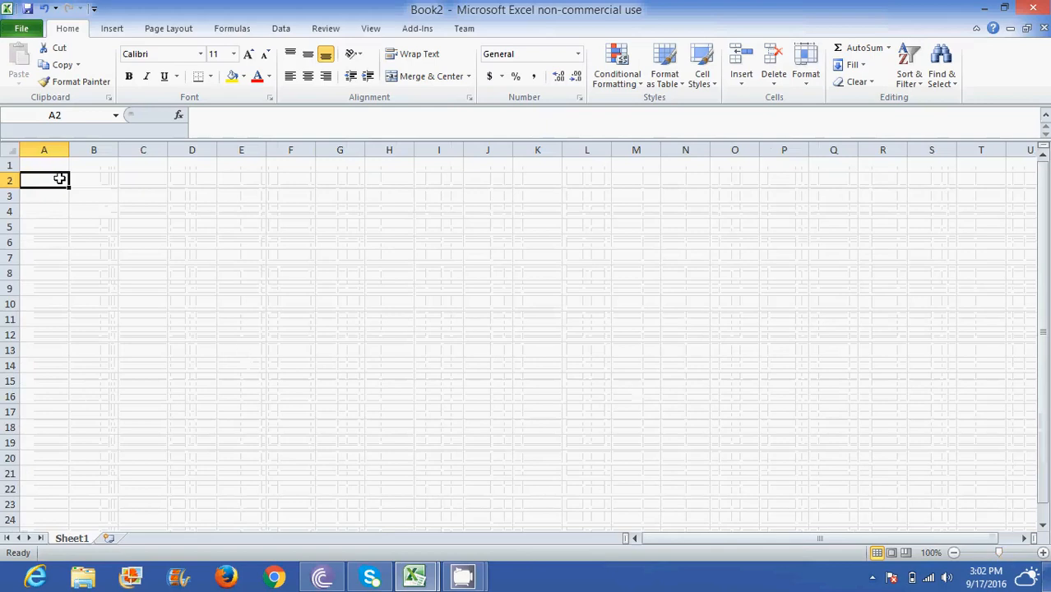
left_click(44, 227)
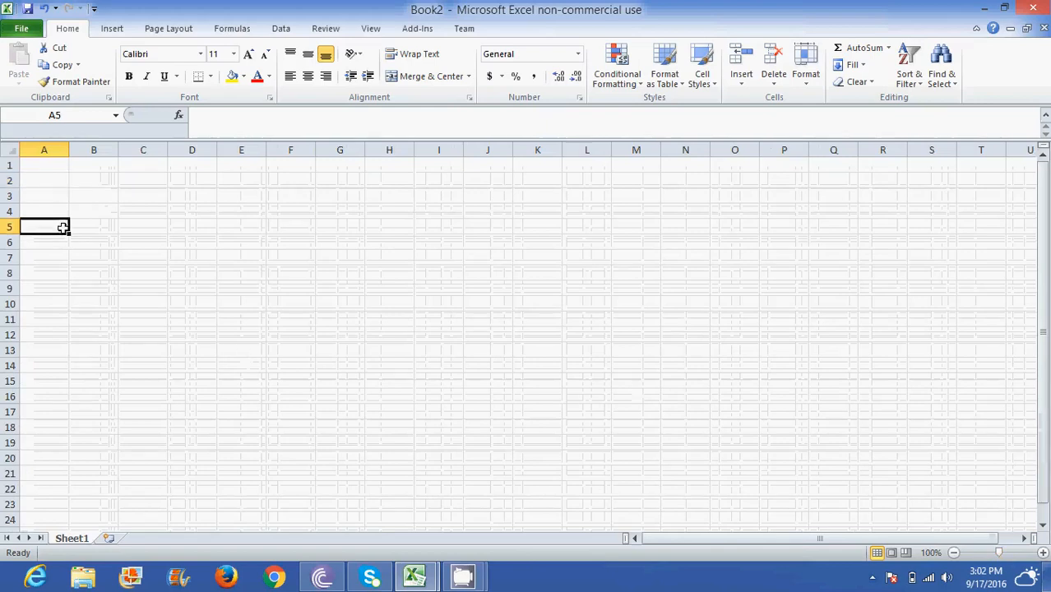
left_click(44, 181)
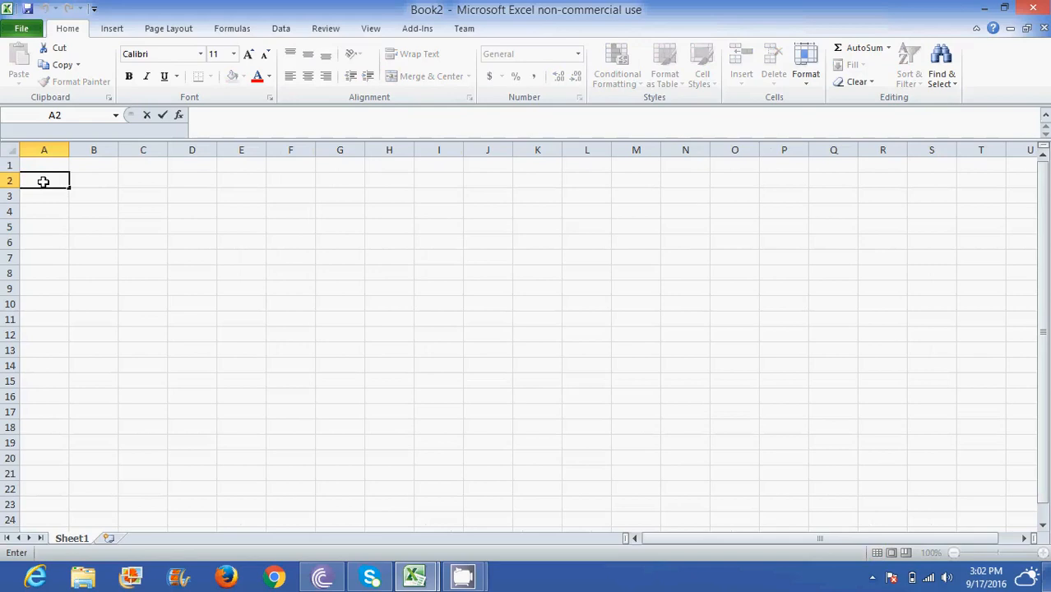
Replace the typed 'Monday' in A2 with 'January', then click through nearby cells.
type("Mon")
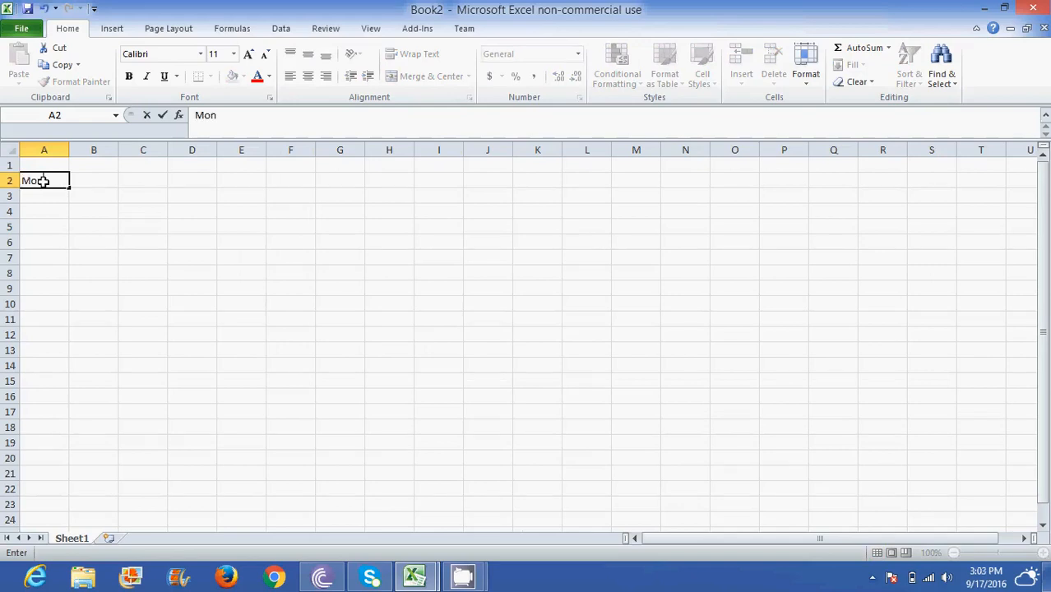
type("day")
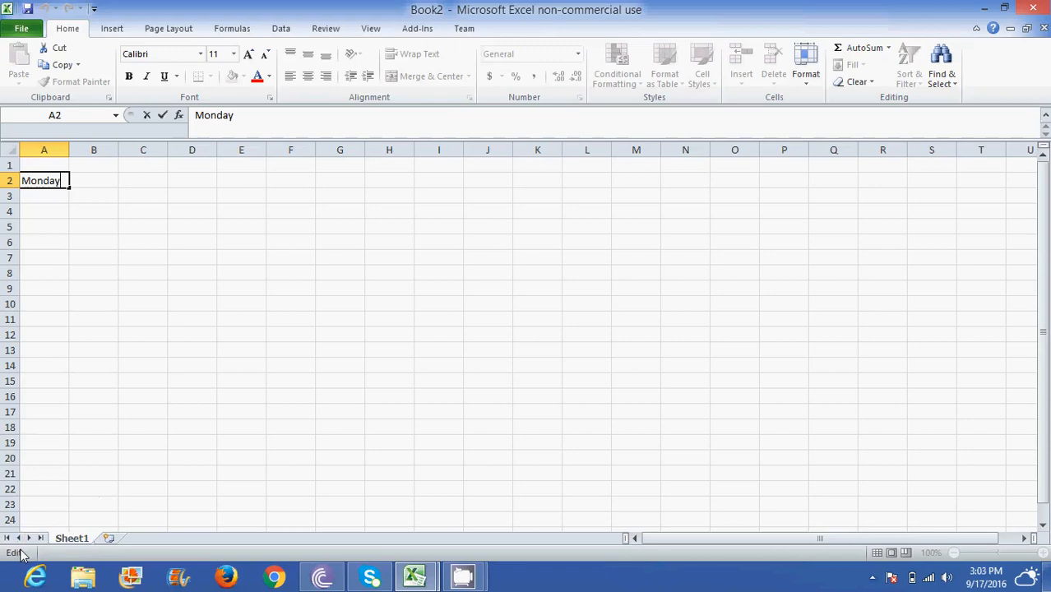
mouse_move(67, 205)
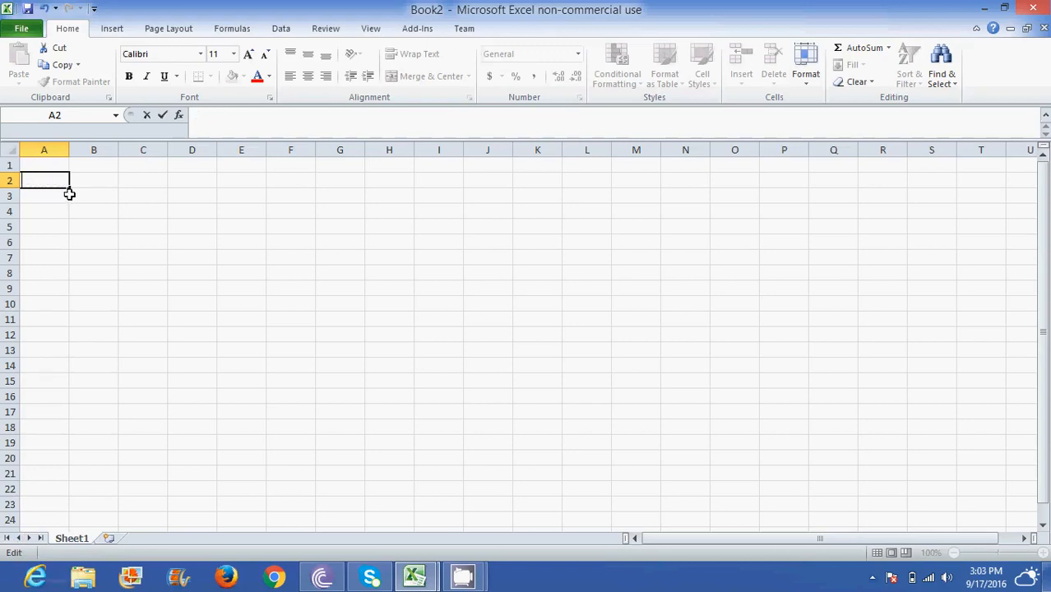
type("January")
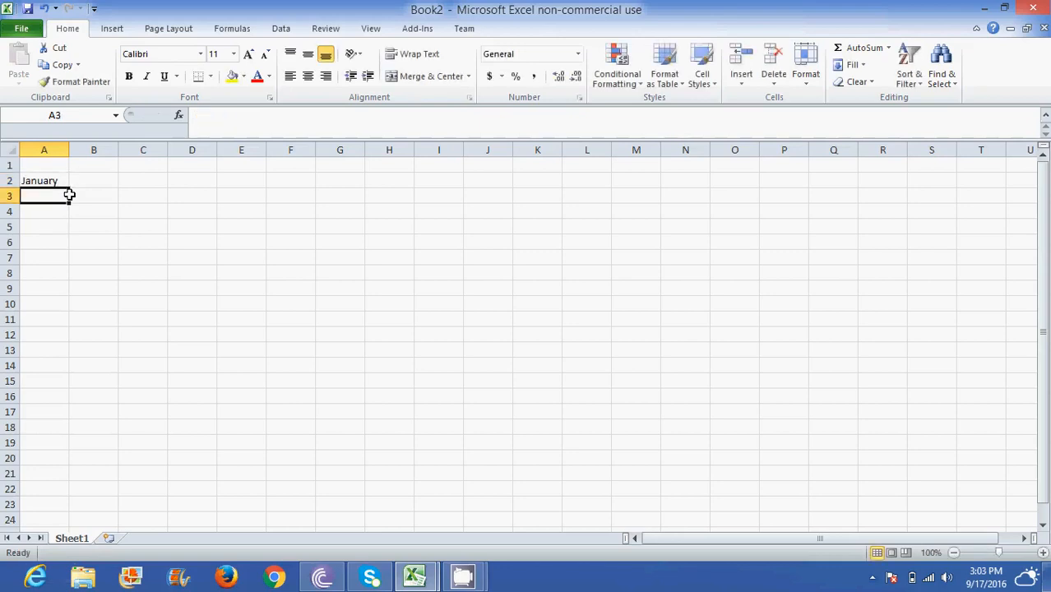
left_click(143, 227)
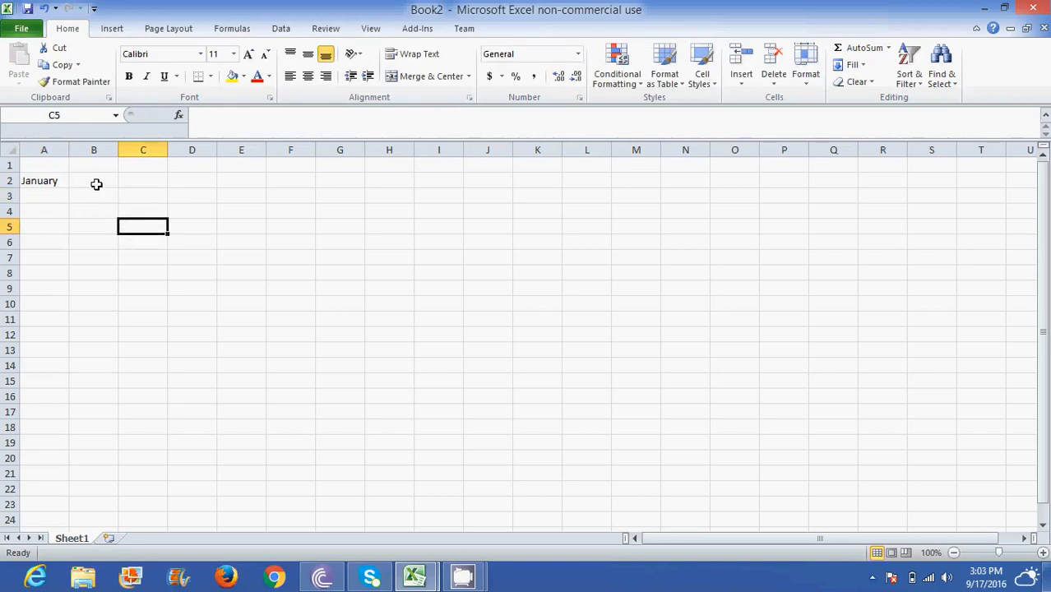
left_click(44, 196)
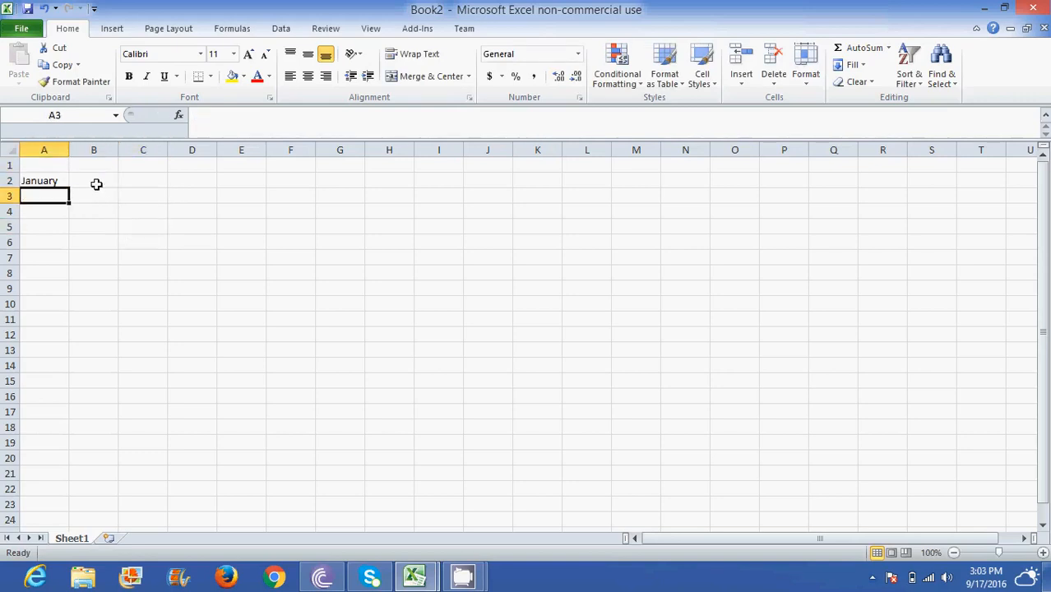
left_click(94, 180)
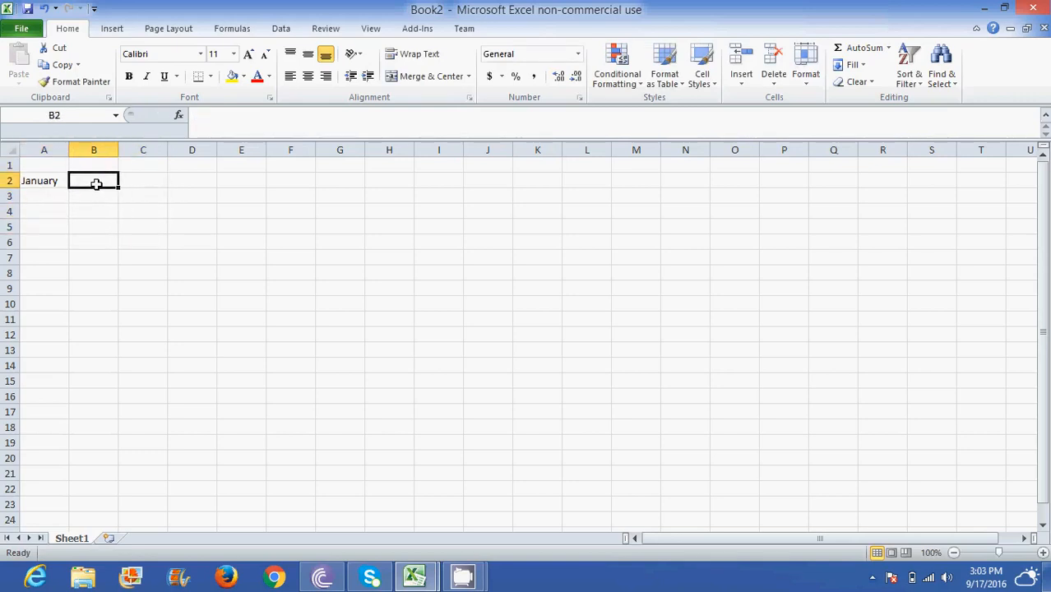
left_click(43, 212)
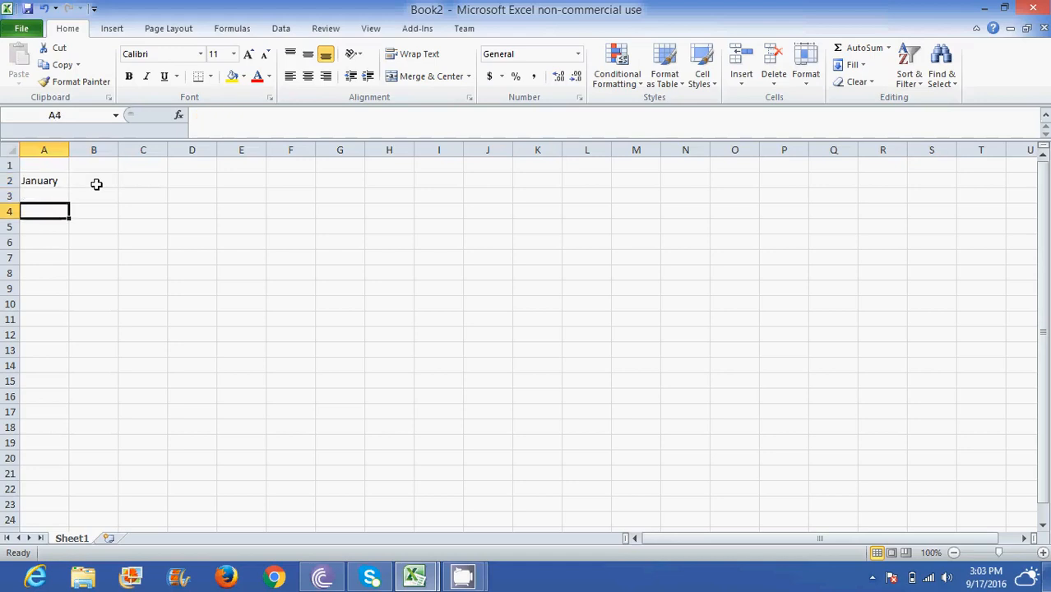
AutoFill January from A2 down to A13 to list January through December.
left_click(44, 196)
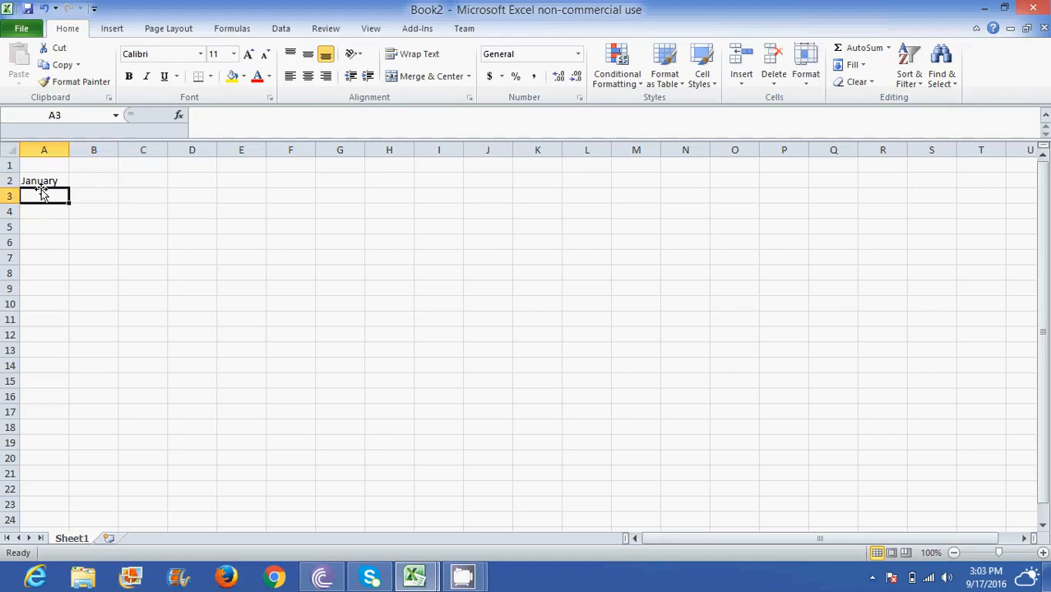
left_click(45, 180)
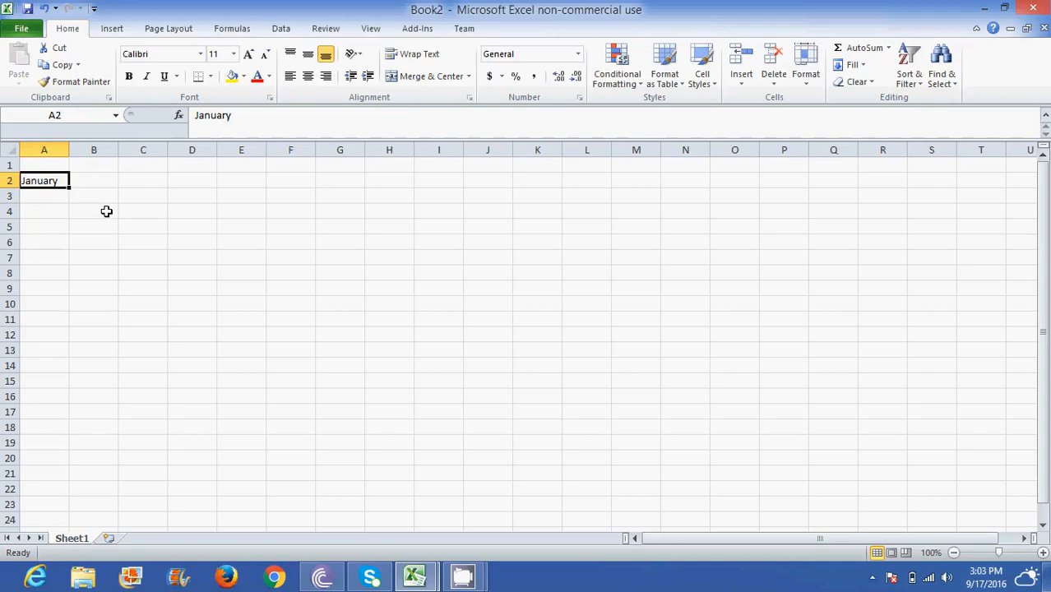
mouse_move(80, 227)
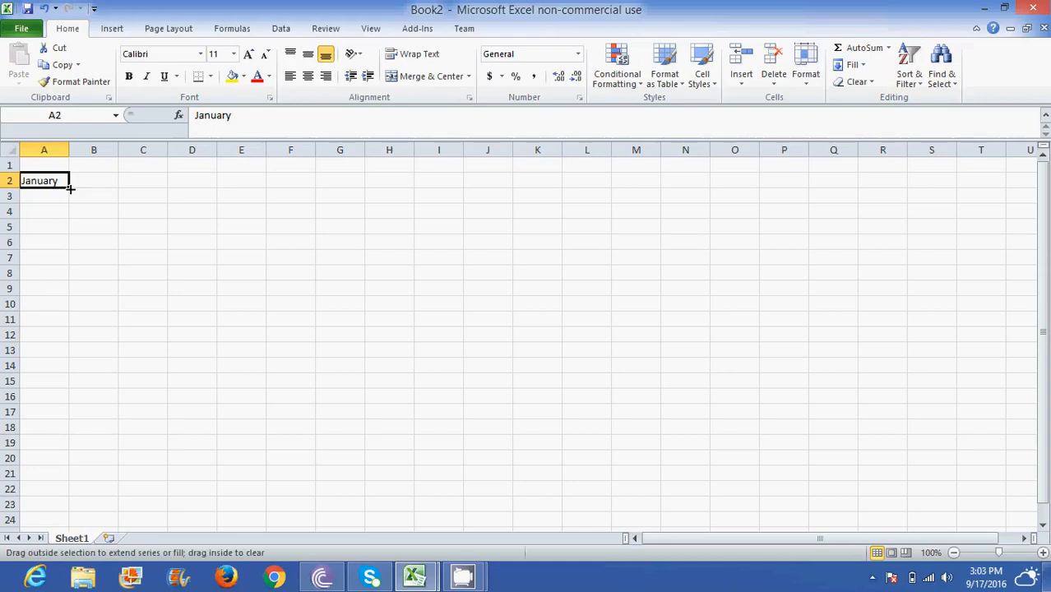
left_click_drag(70, 188, 64, 320)
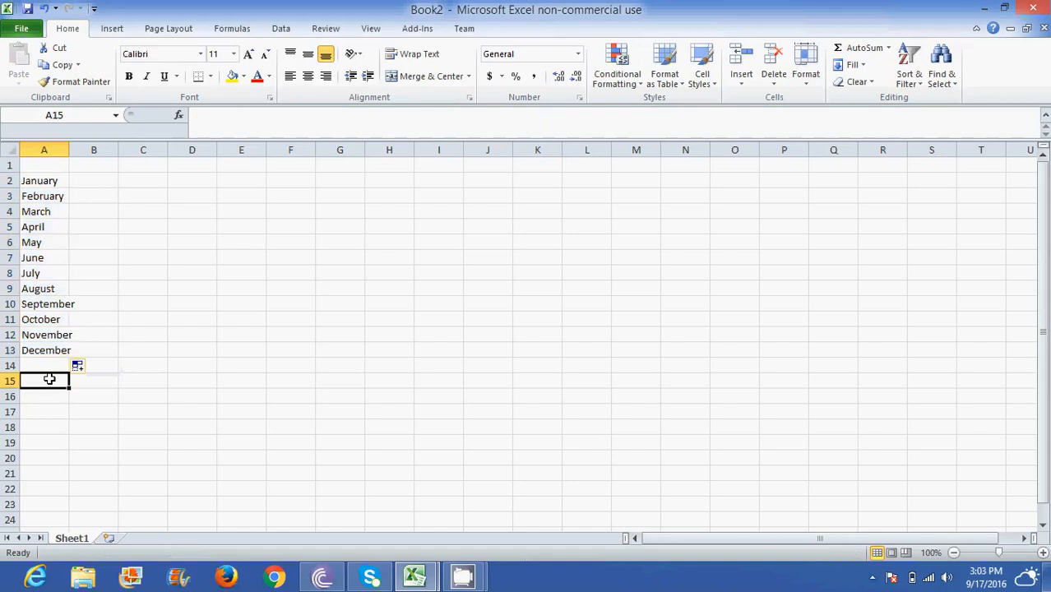
Enter 'Monday' in A15 and AutoFill it down to Sunday in A21.
type("M")
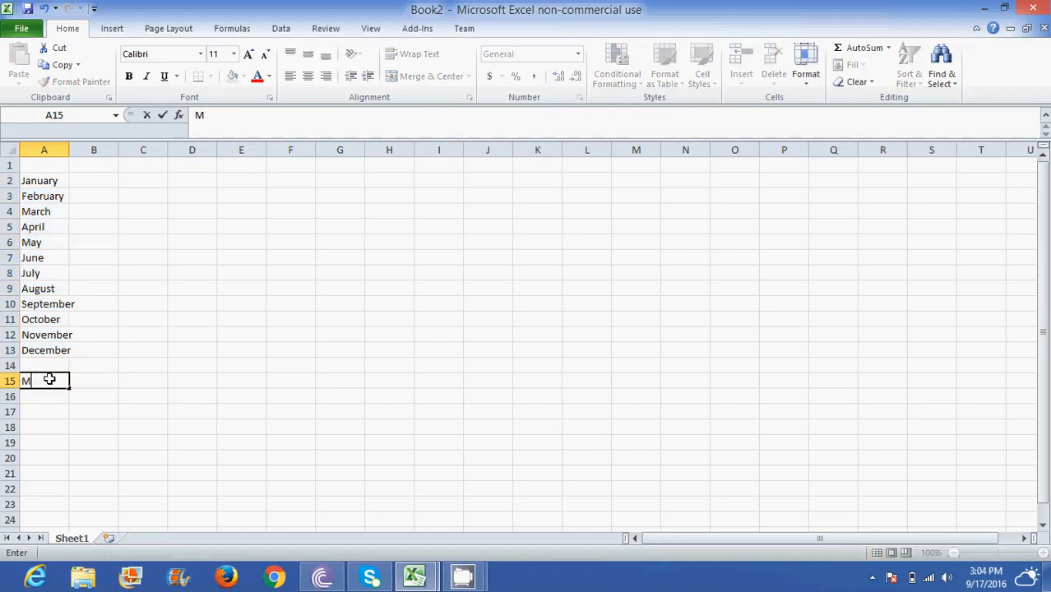
type("onday")
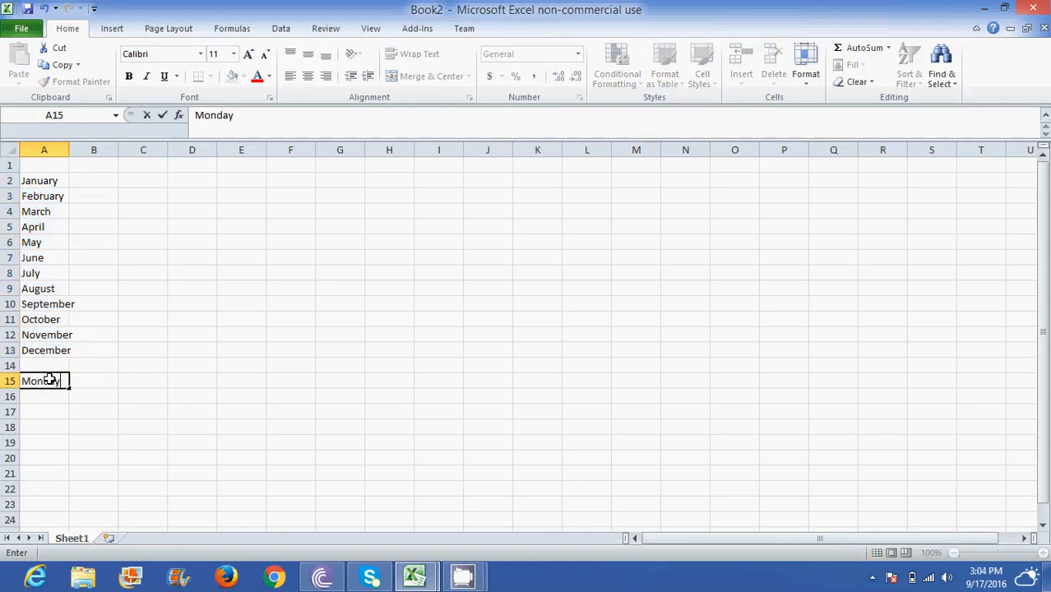
key("Return")
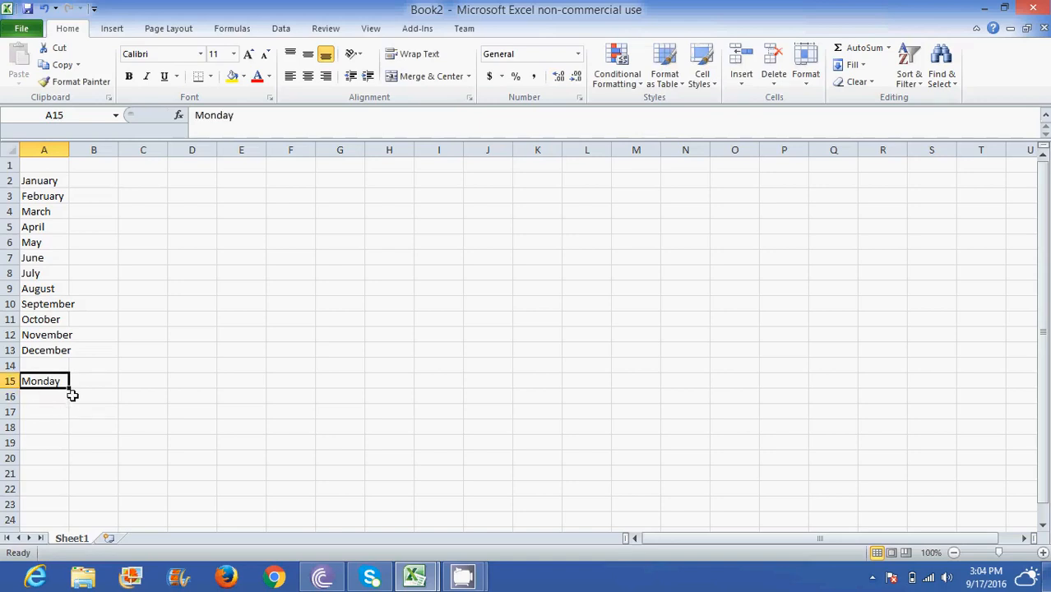
mouse_move(69, 390)
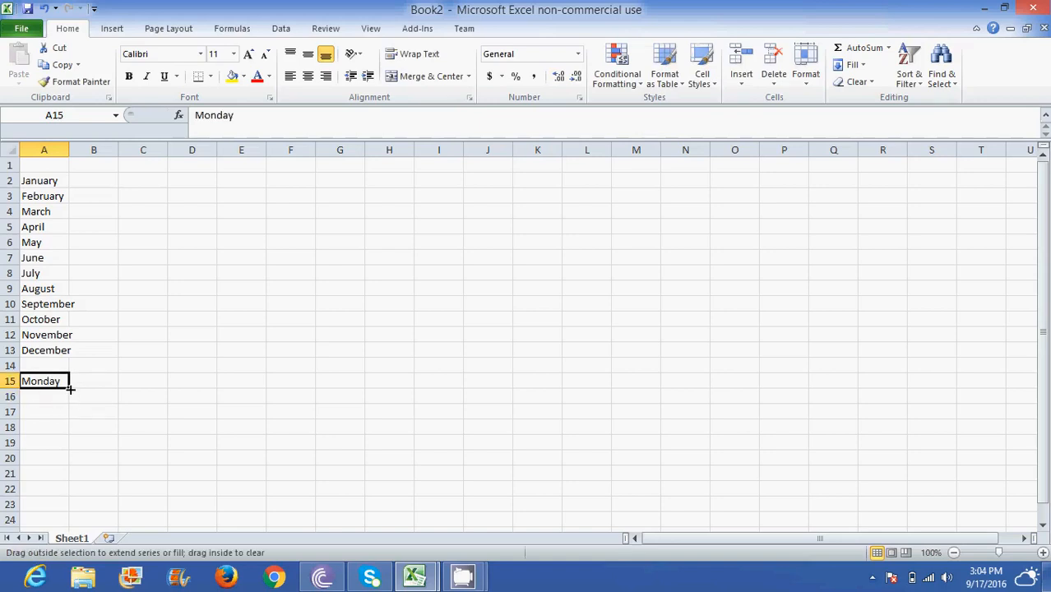
left_click_drag(66, 387, 66, 458)
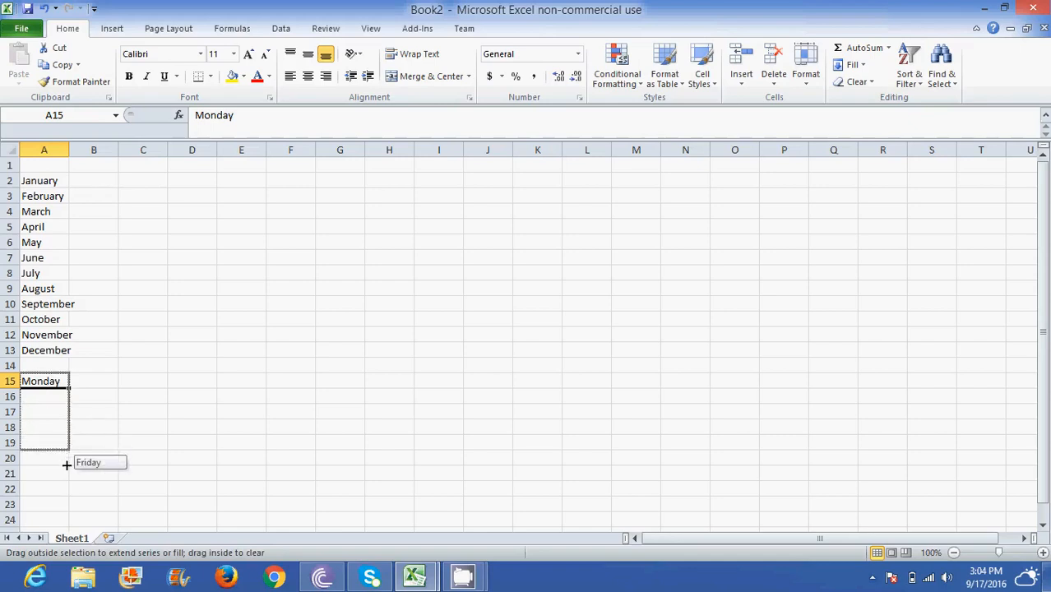
left_click_drag(66, 463, 65, 478)
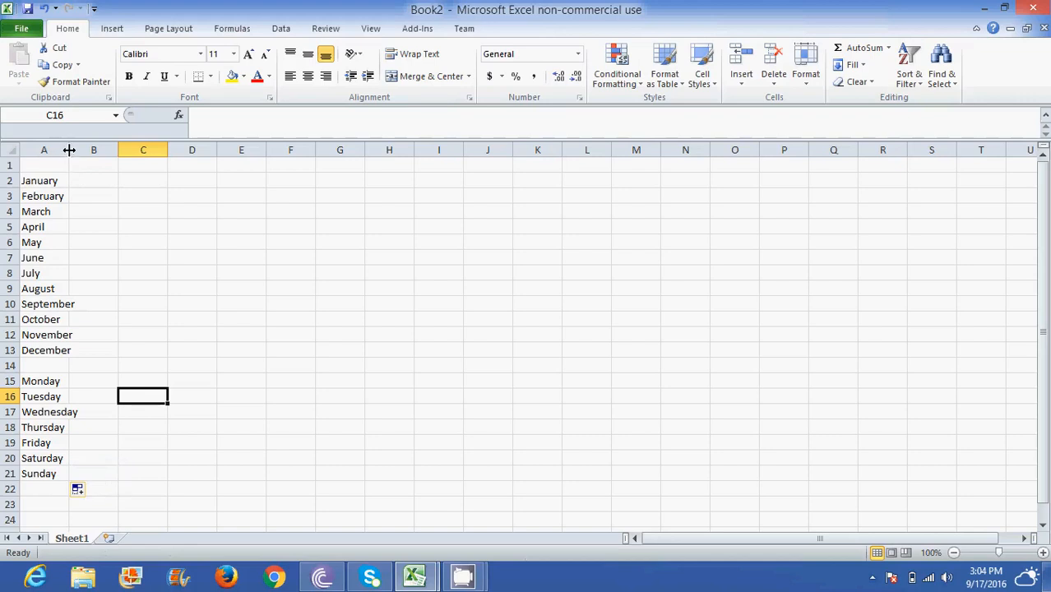
mouse_move(69, 158)
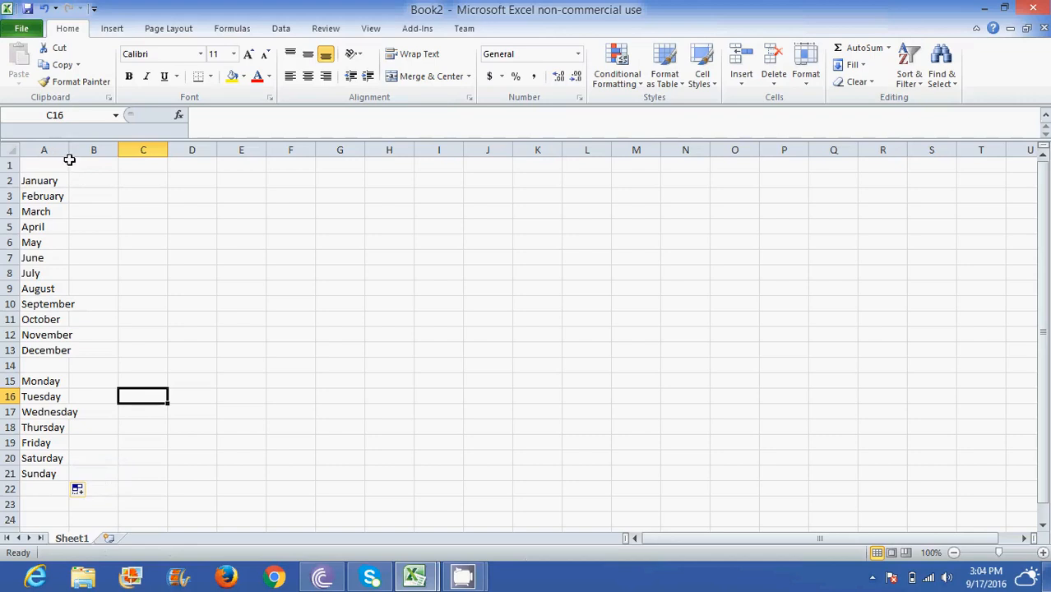
mouse_move(68, 149)
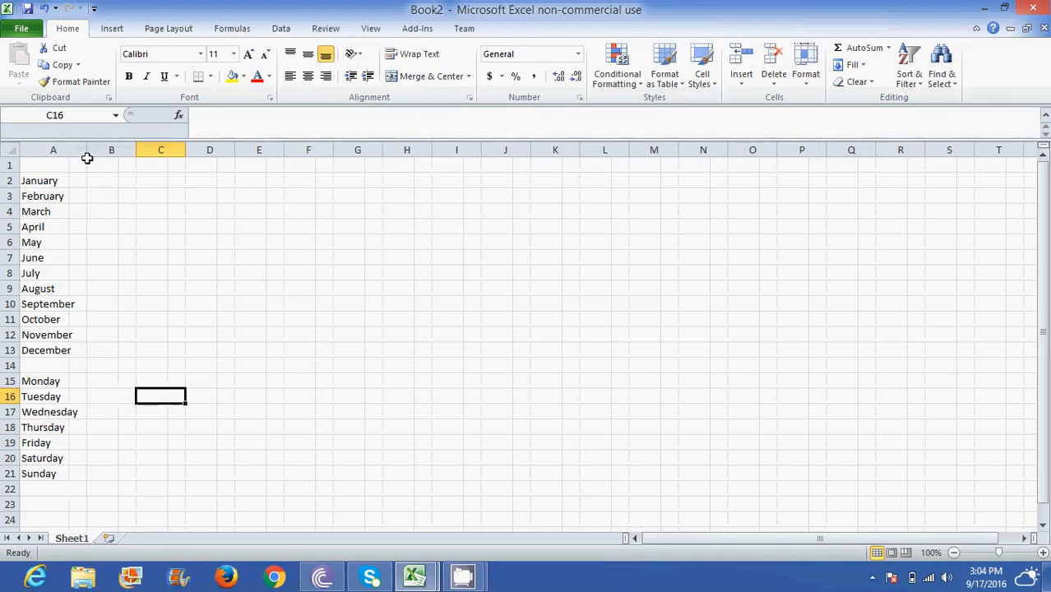
Widen column A so names like September and Wednesday fit fully.
left_click(111, 196)
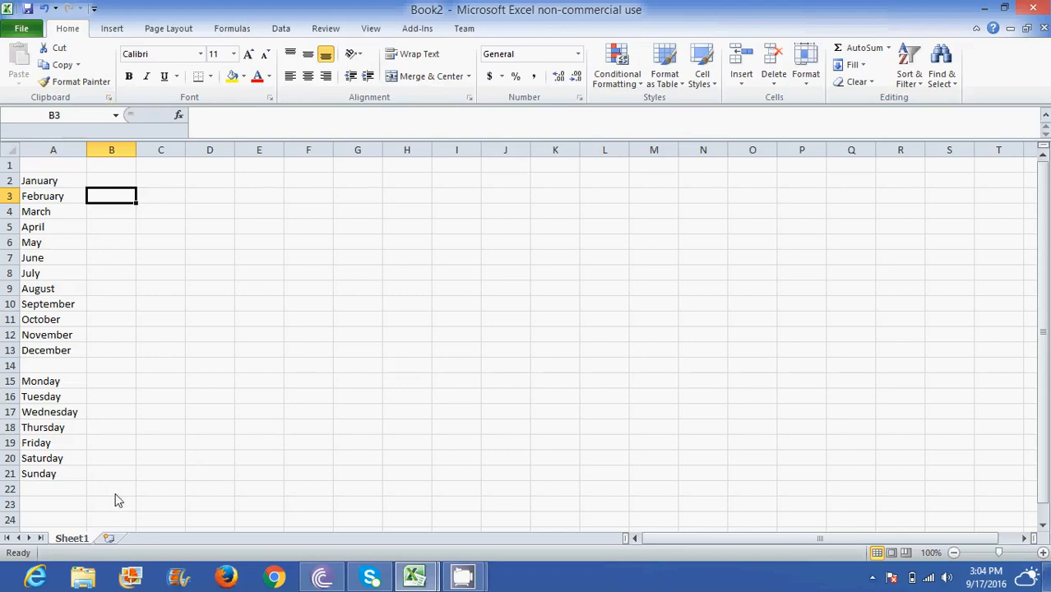
mouse_move(73, 548)
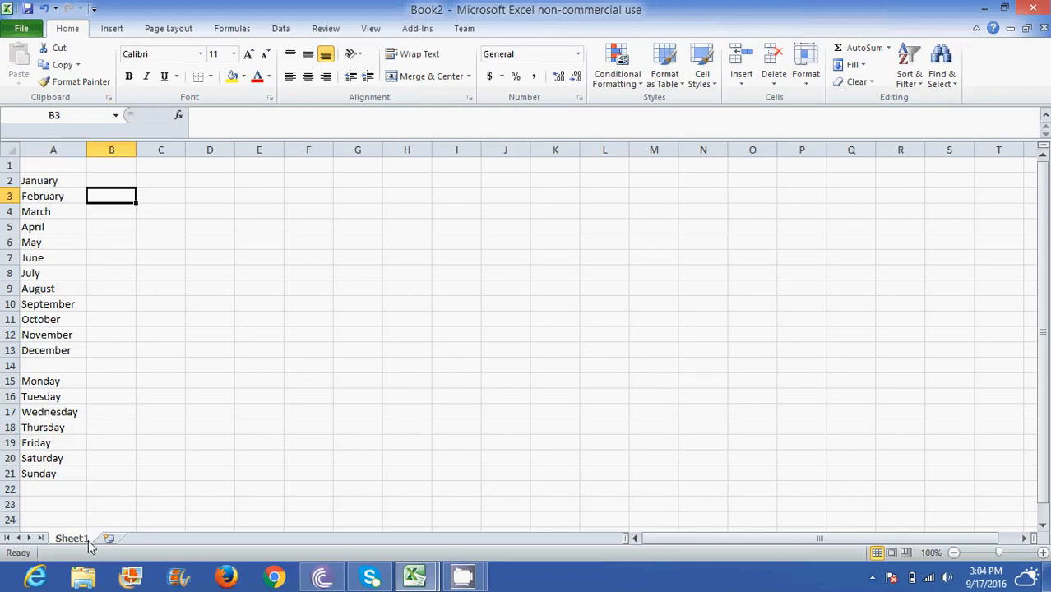
mouse_move(109, 538)
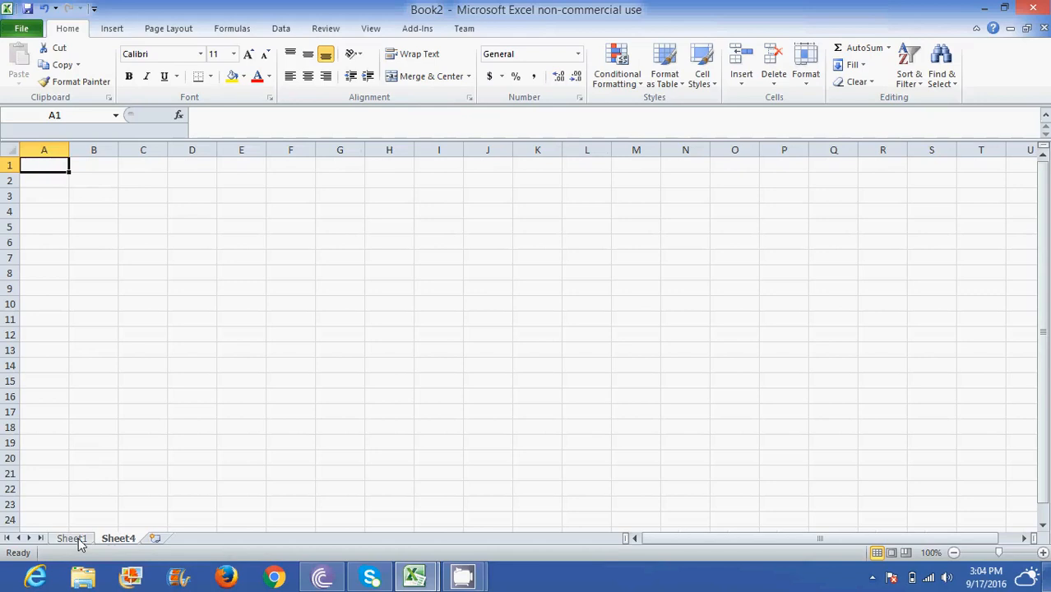
Go back to Sheet1 after adding the new Sheet4.
left_click(71, 538)
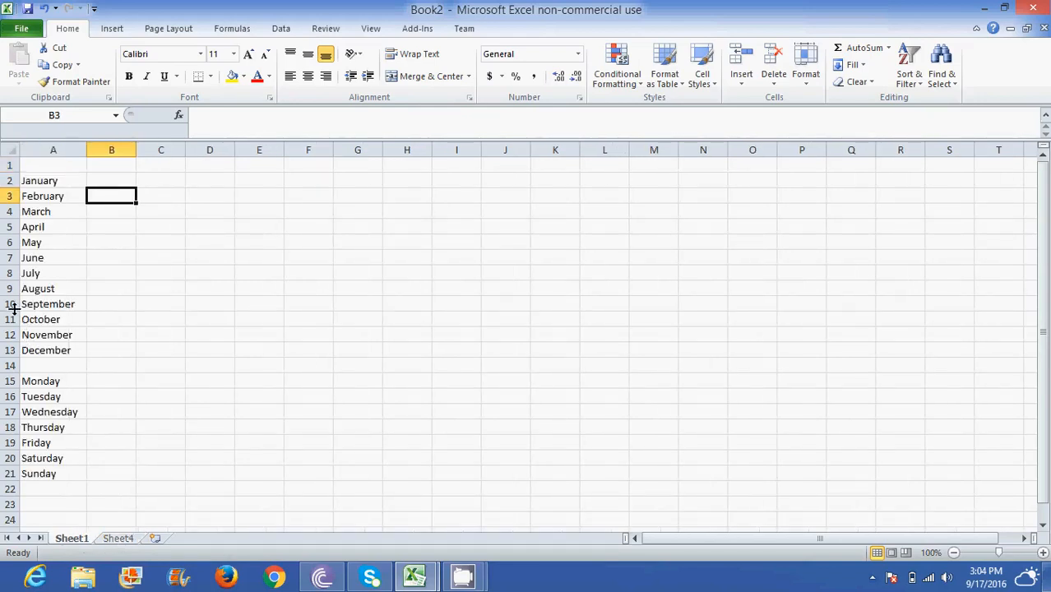
Copy the months in A2:A13 to F1 on Sheet4, then return to Sheet1.
left_click_drag(52, 180, 53, 289)
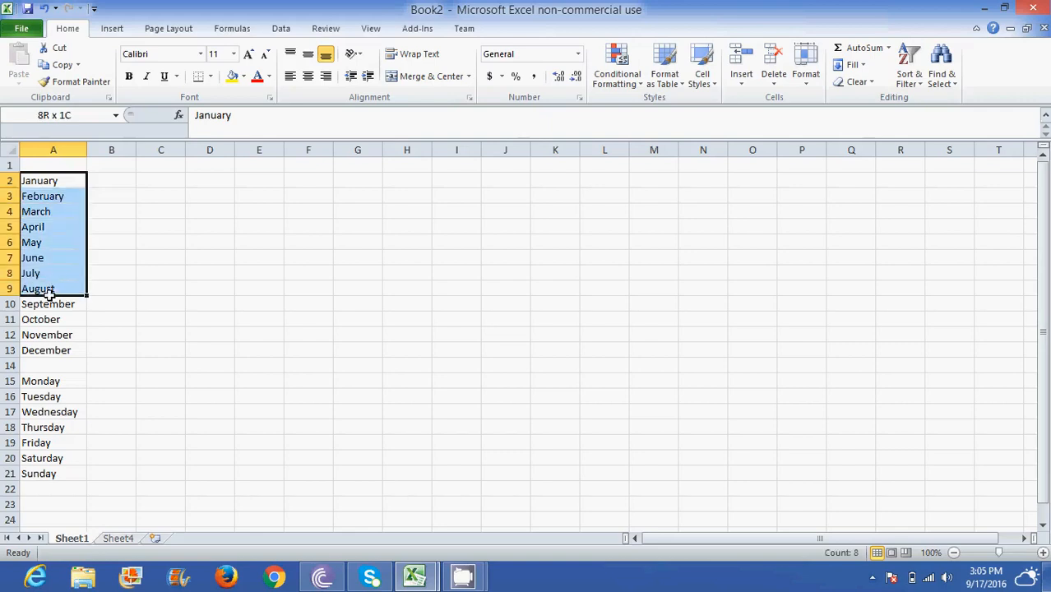
left_click_drag(53, 180, 46, 349)
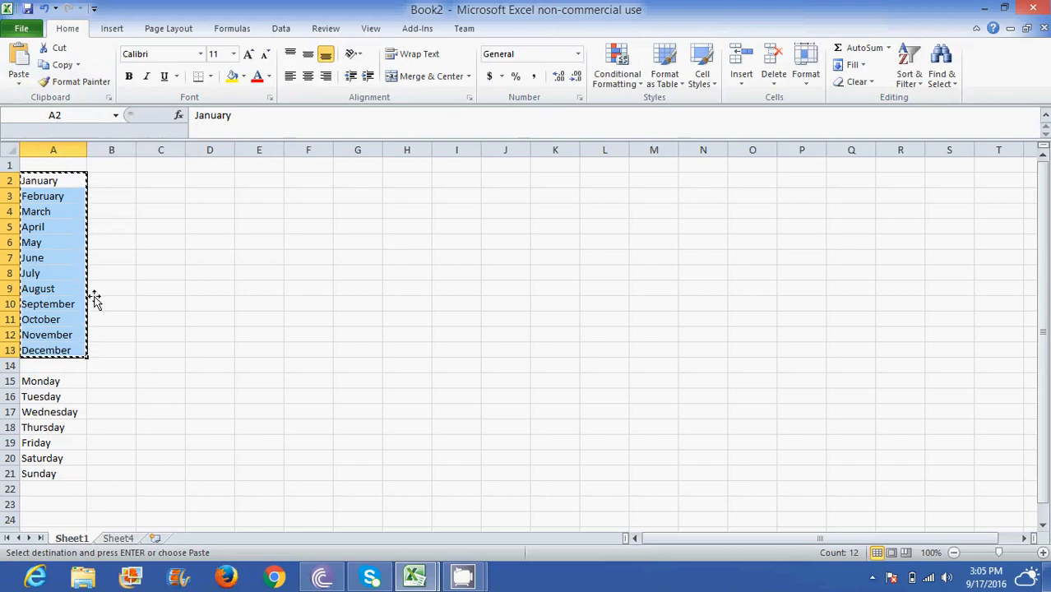
mouse_move(102, 497)
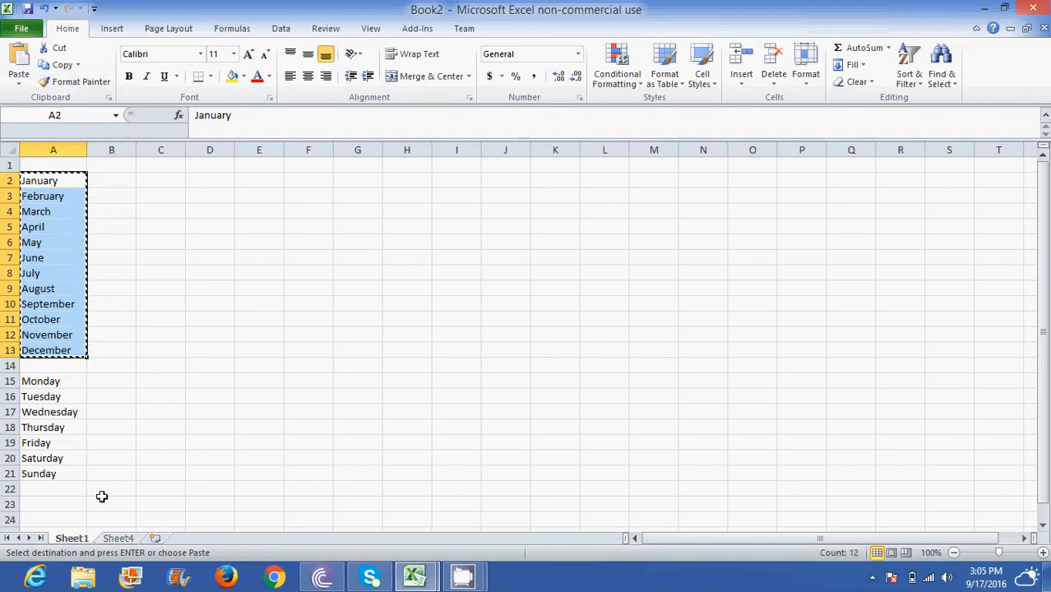
left_click(118, 538)
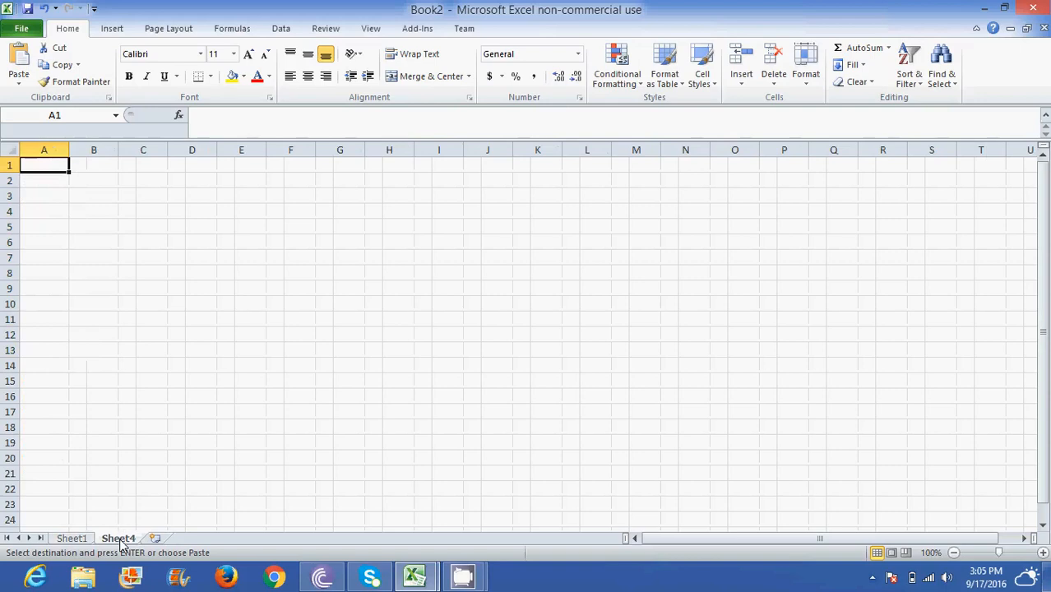
left_click(290, 164)
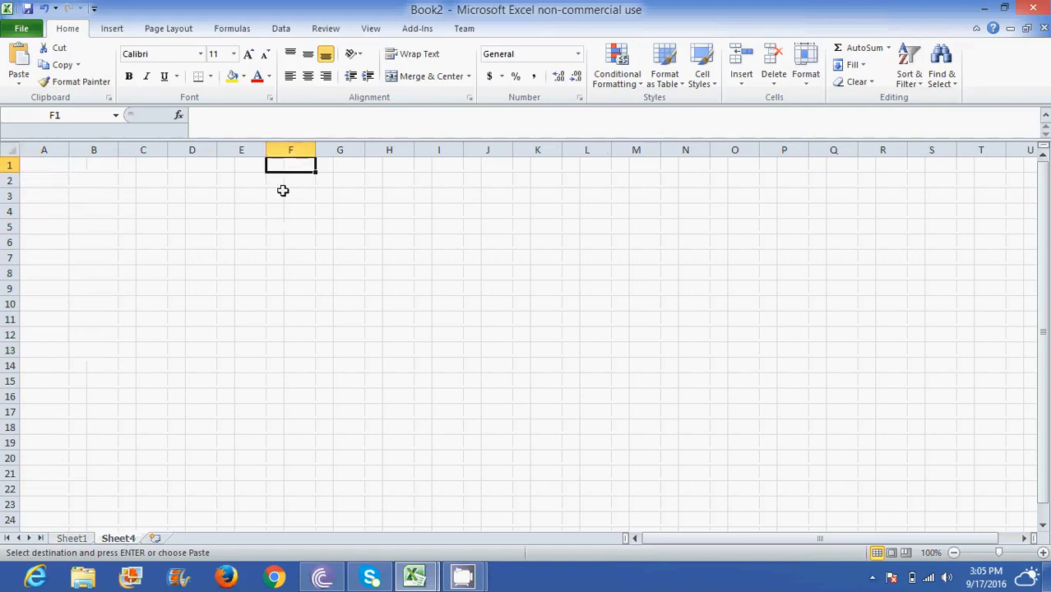
mouse_move(301, 228)
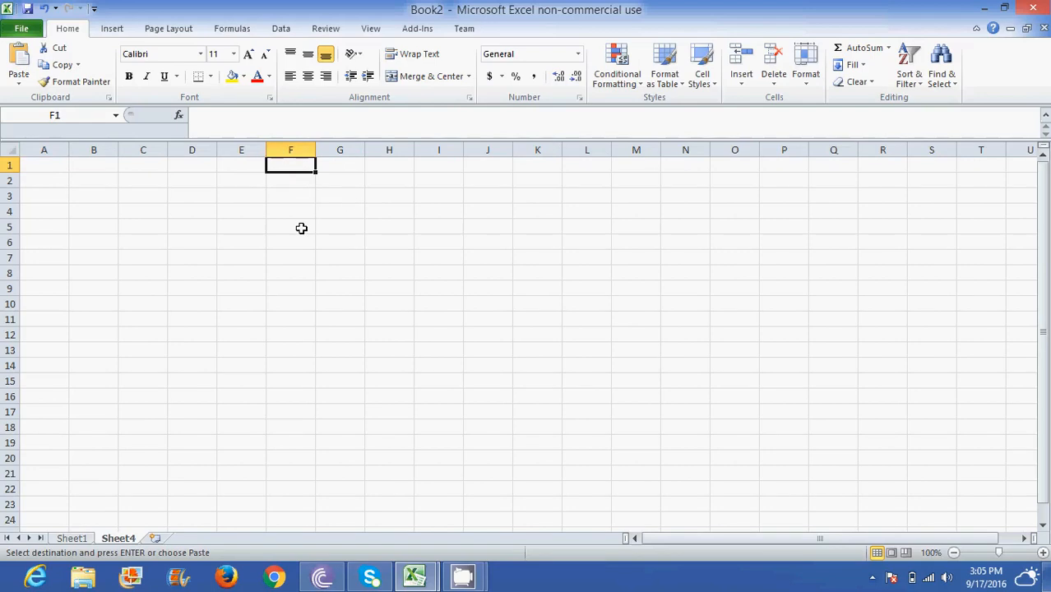
mouse_move(18, 64)
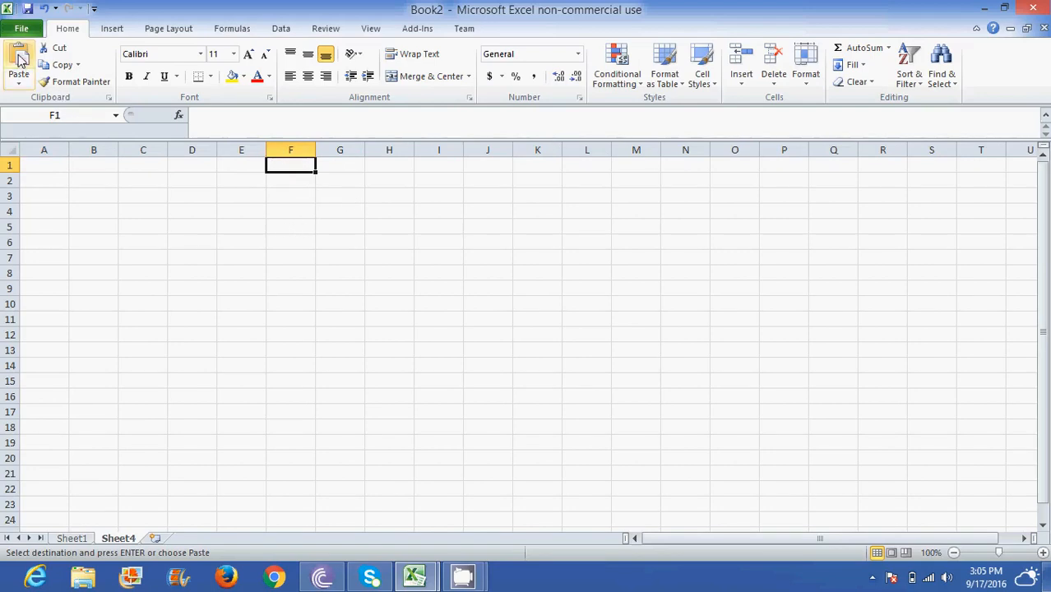
left_click(18, 64)
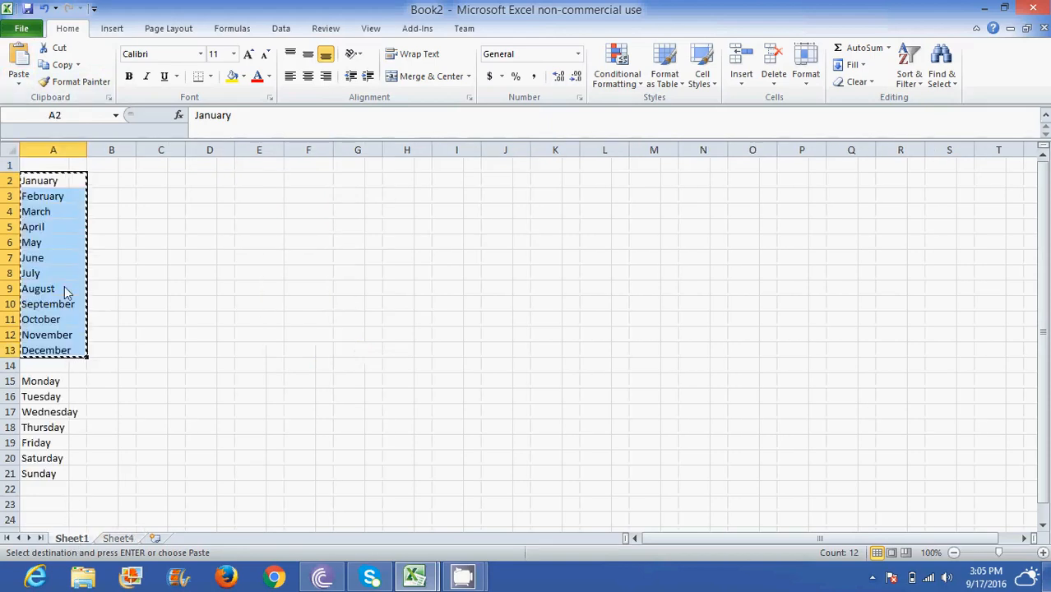
mouse_move(124, 197)
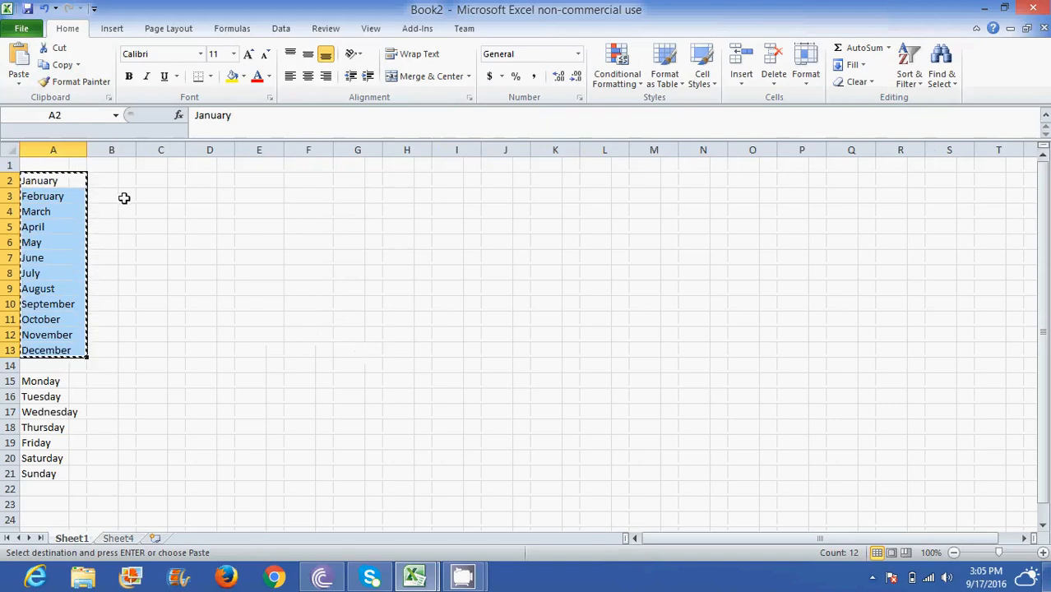
left_click(111, 196)
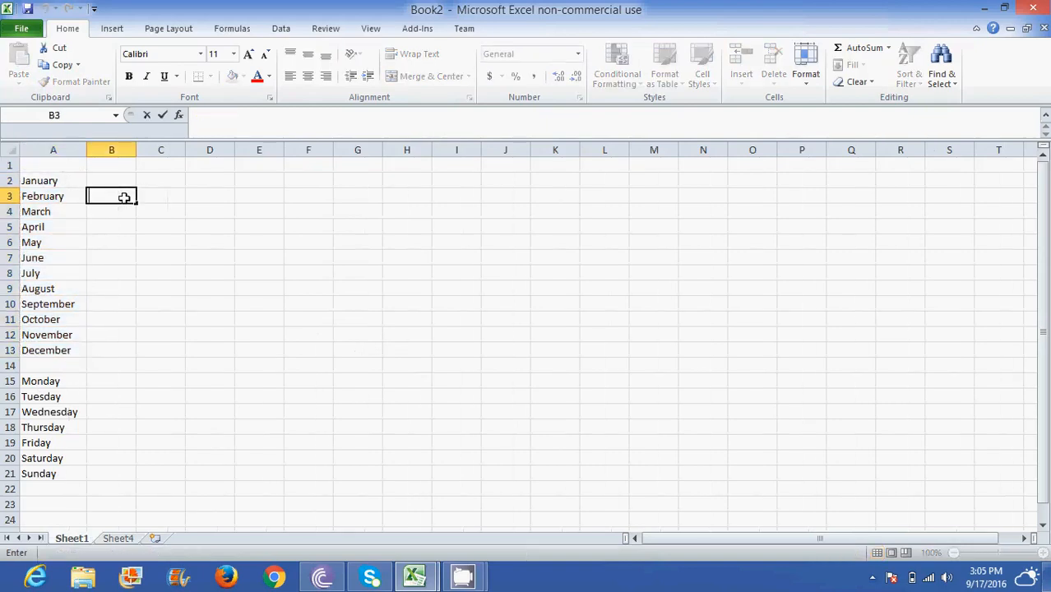
mouse_move(31, 376)
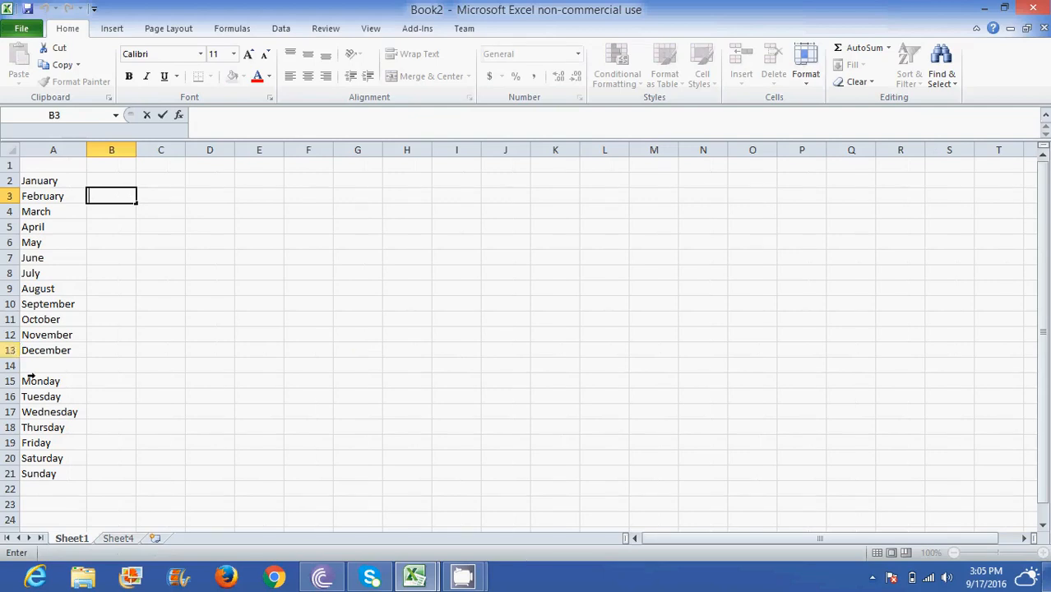
Cut the weekdays in A15:A21 and paste them into A2 on Sheet4.
left_click(52, 381)
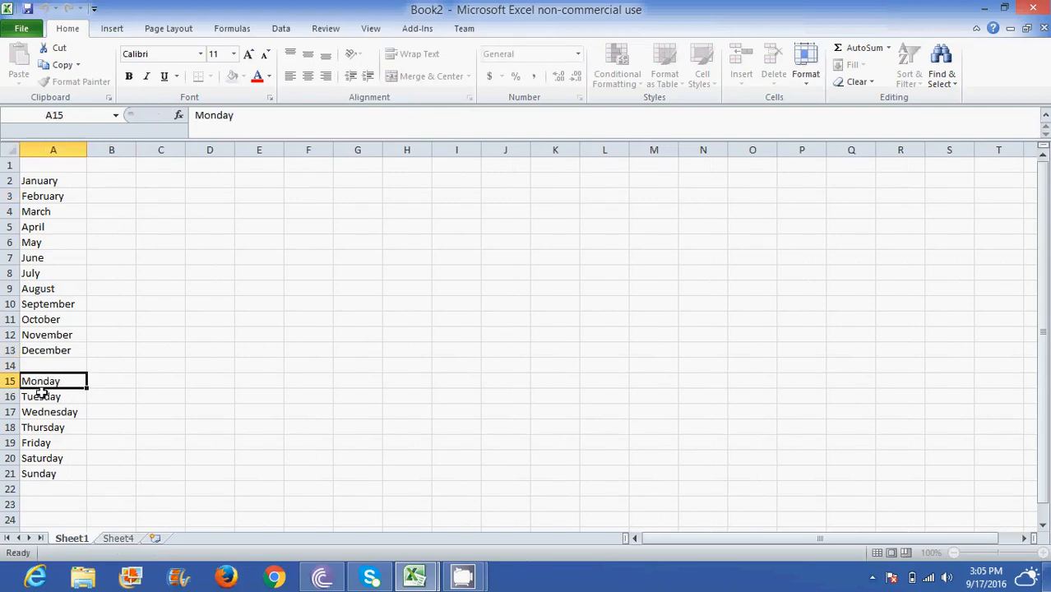
left_click_drag(53, 381, 52, 473)
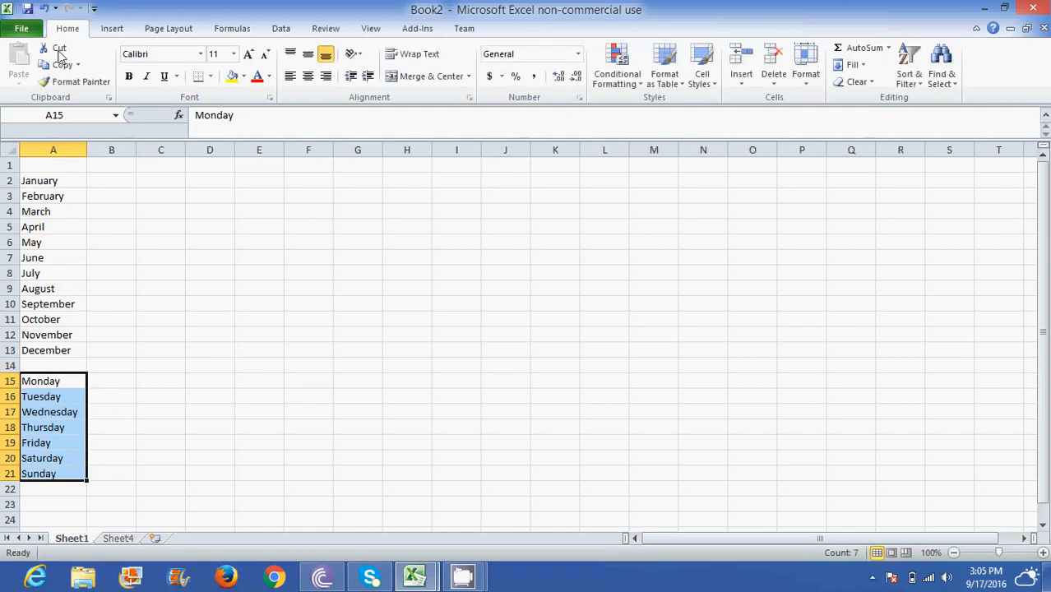
left_click(60, 48)
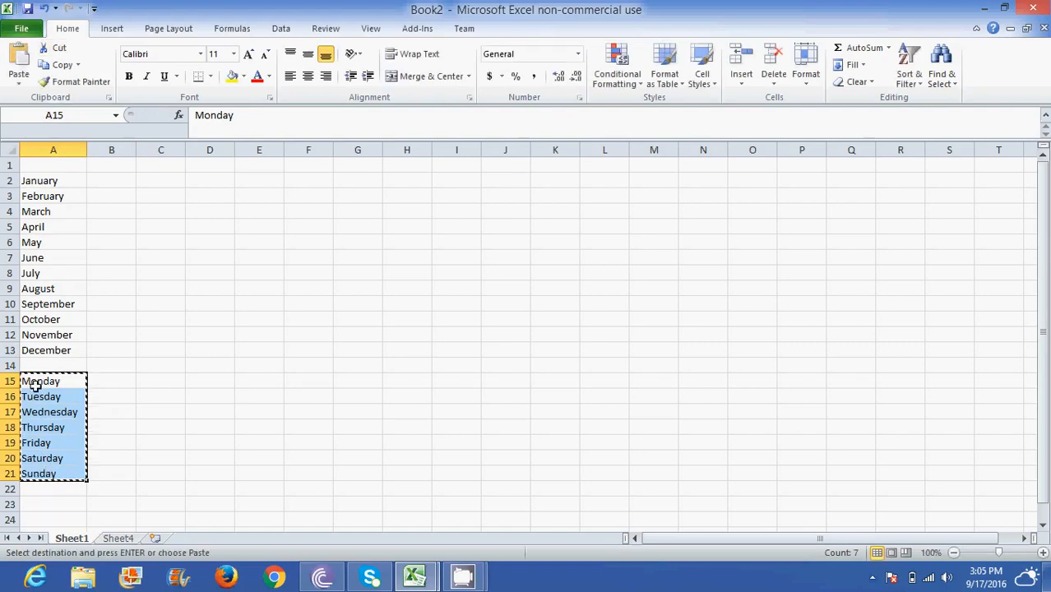
mouse_move(87, 441)
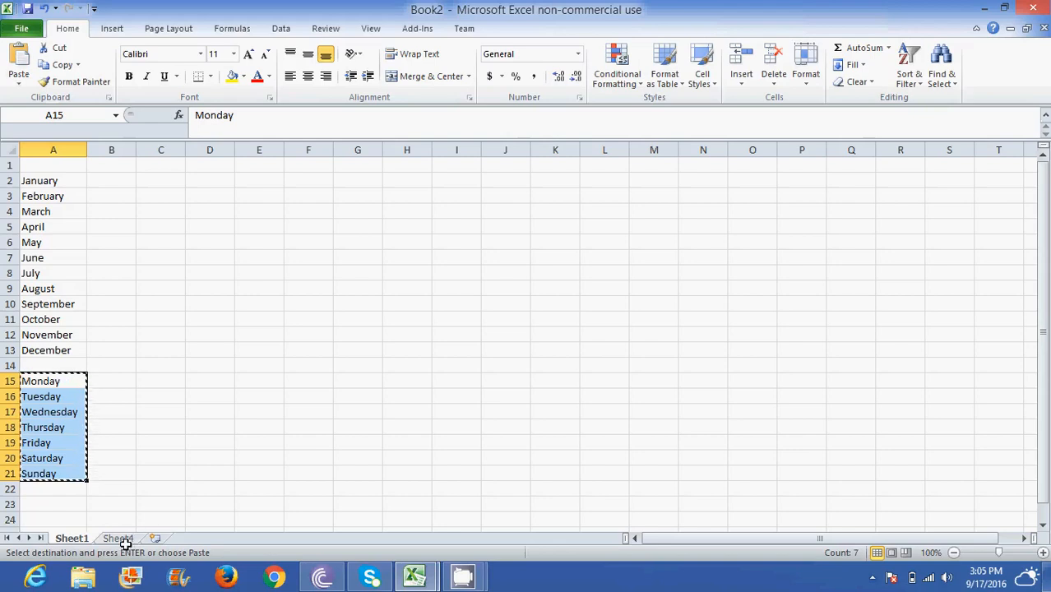
left_click(118, 538)
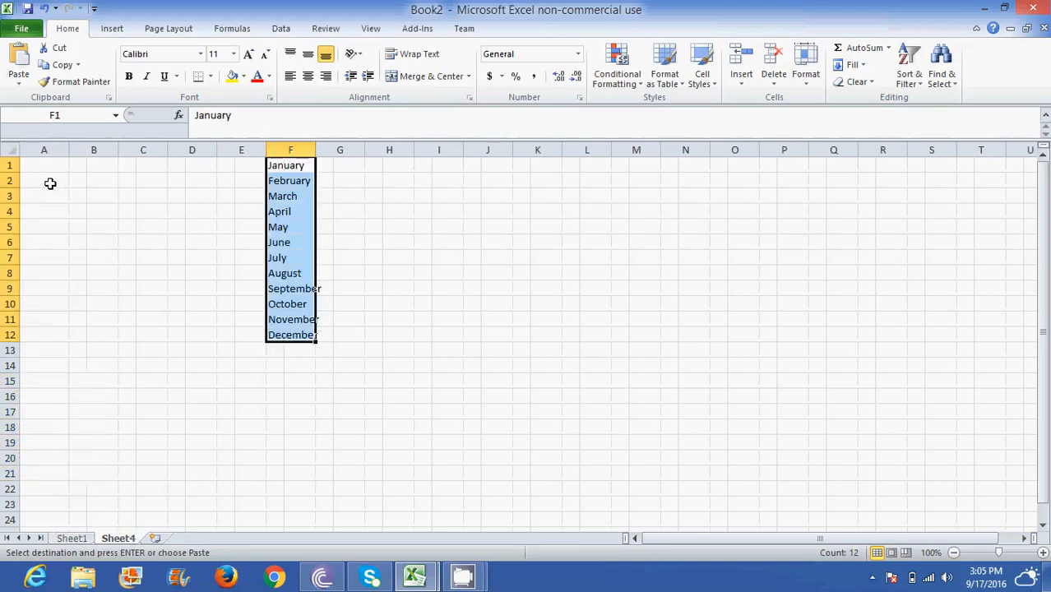
left_click(44, 180)
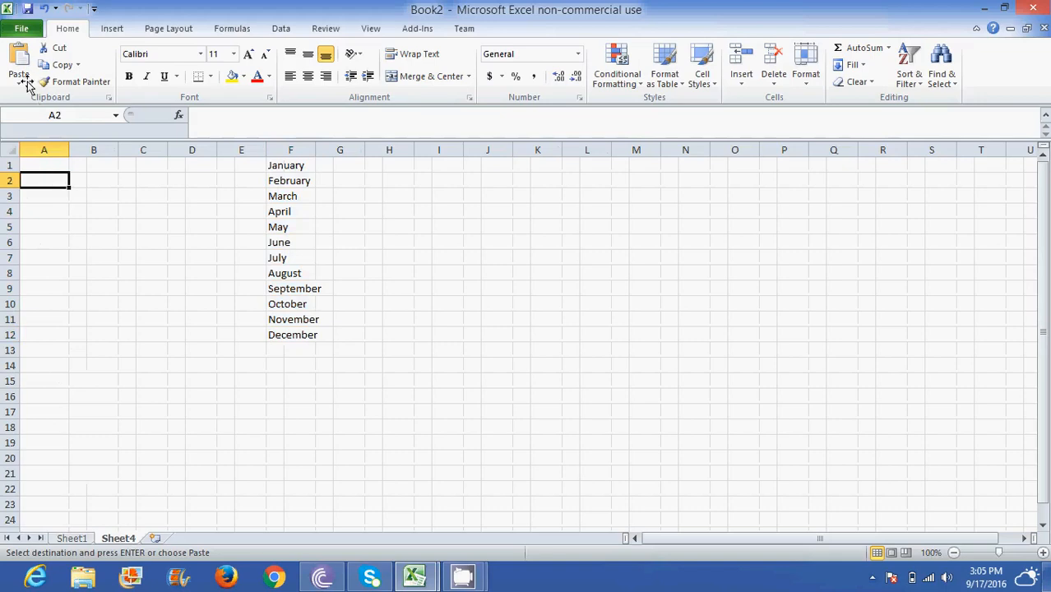
mouse_move(18, 62)
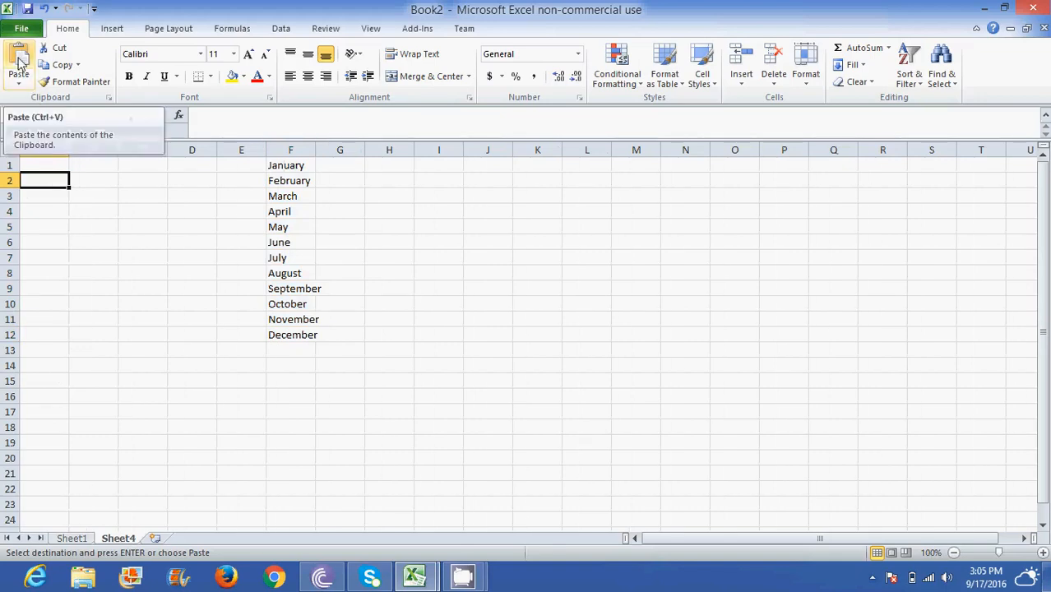
left_click(18, 64)
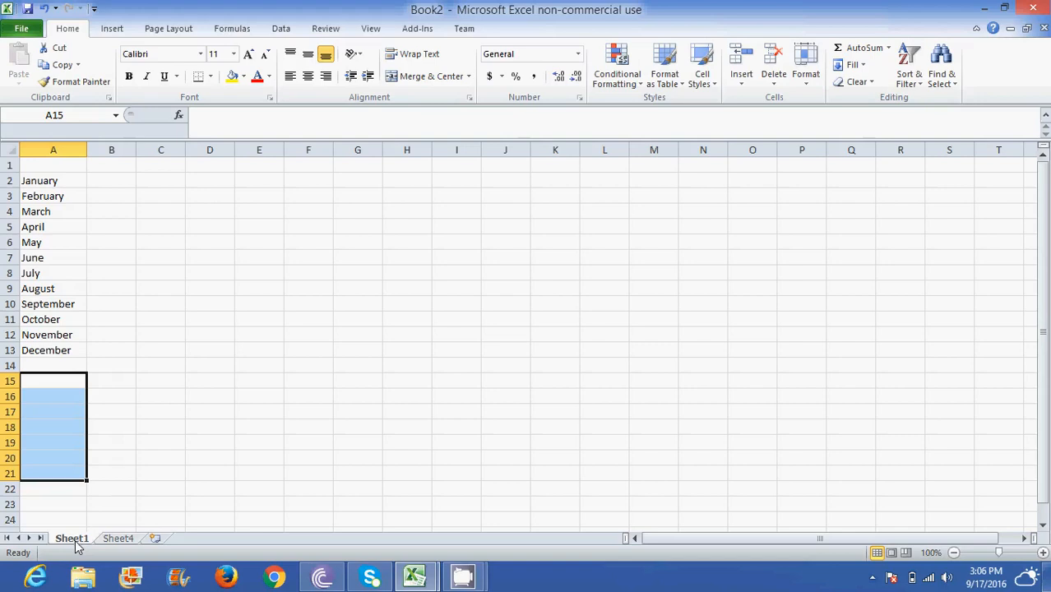
mouse_move(485, 569)
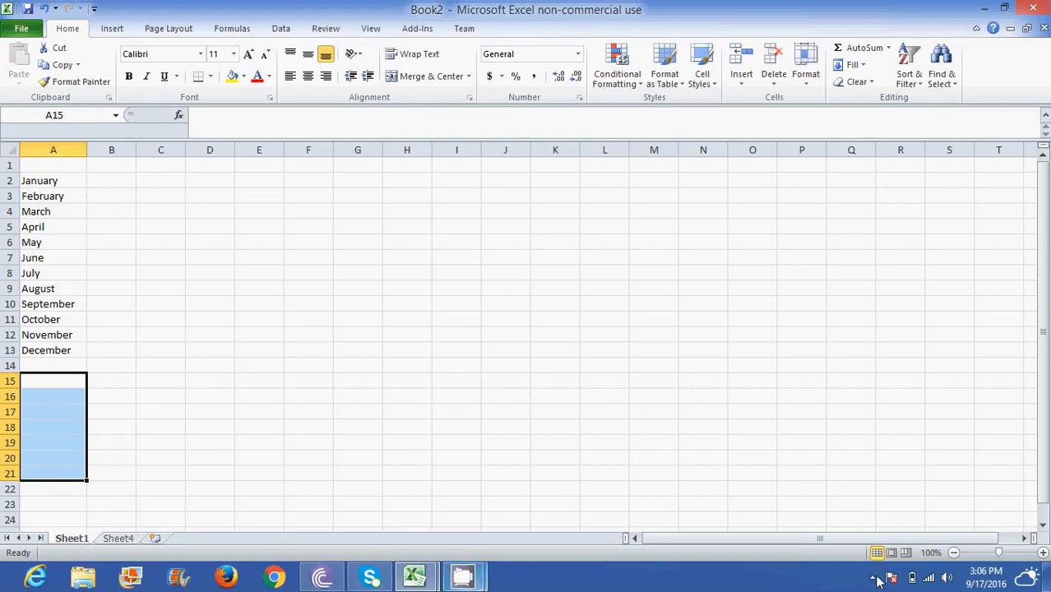
mouse_move(876, 578)
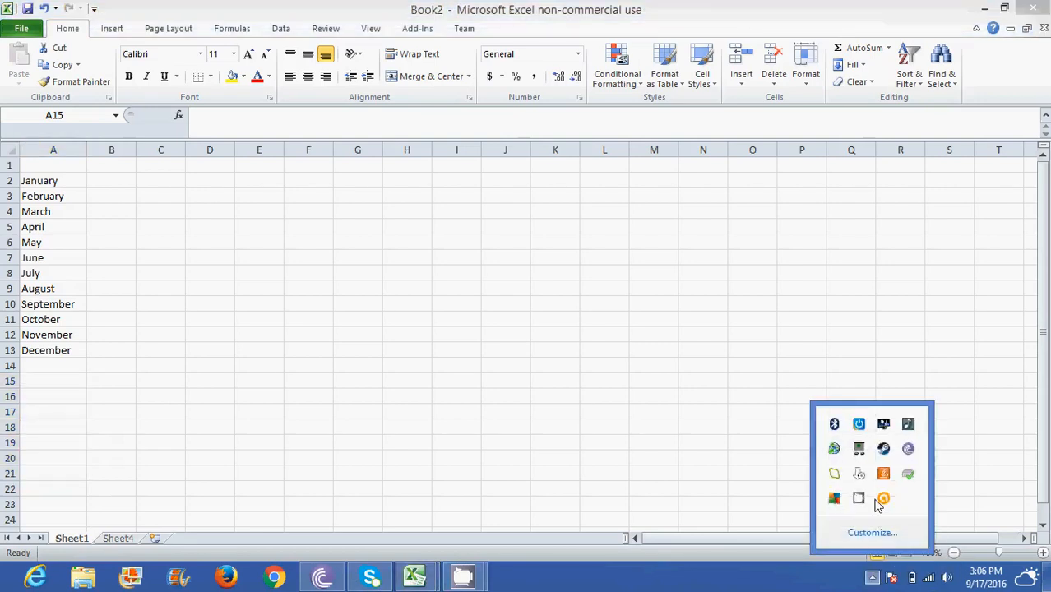
mouse_move(859, 499)
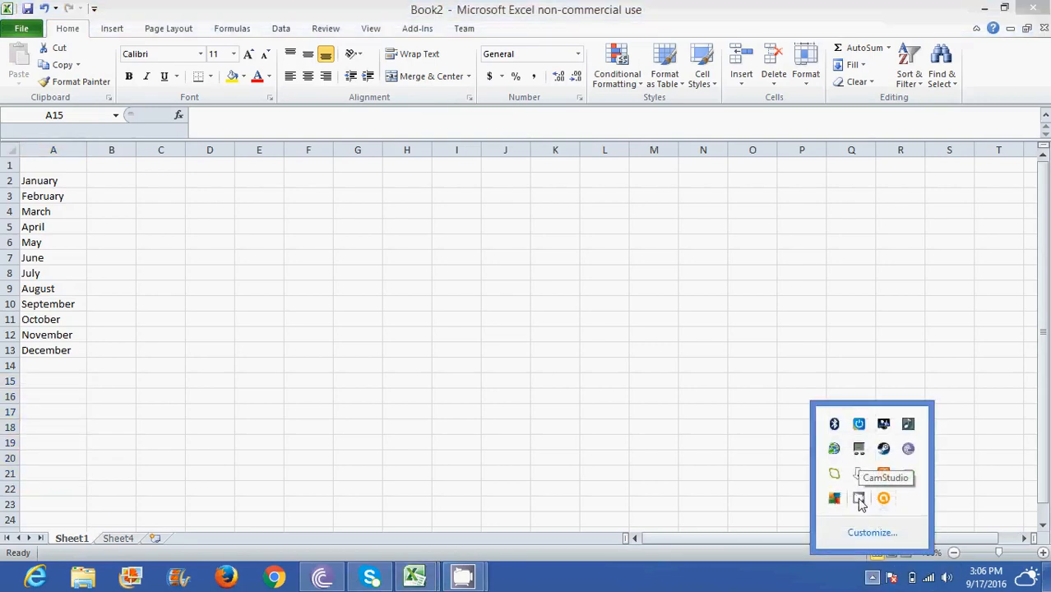
Bring up the CamStudio recorder controls from the system tray.
left_click(859, 498)
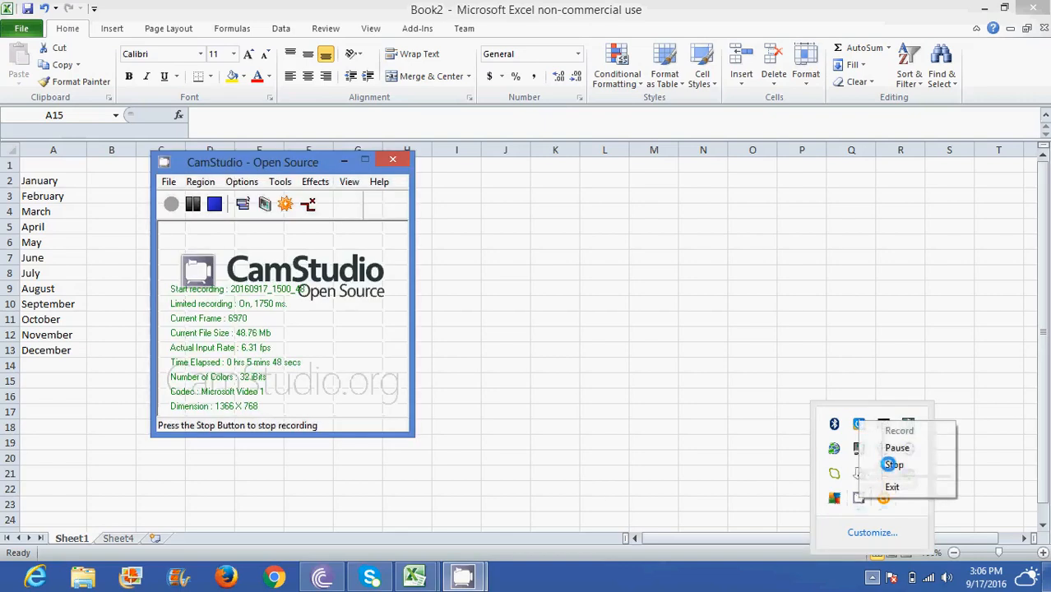